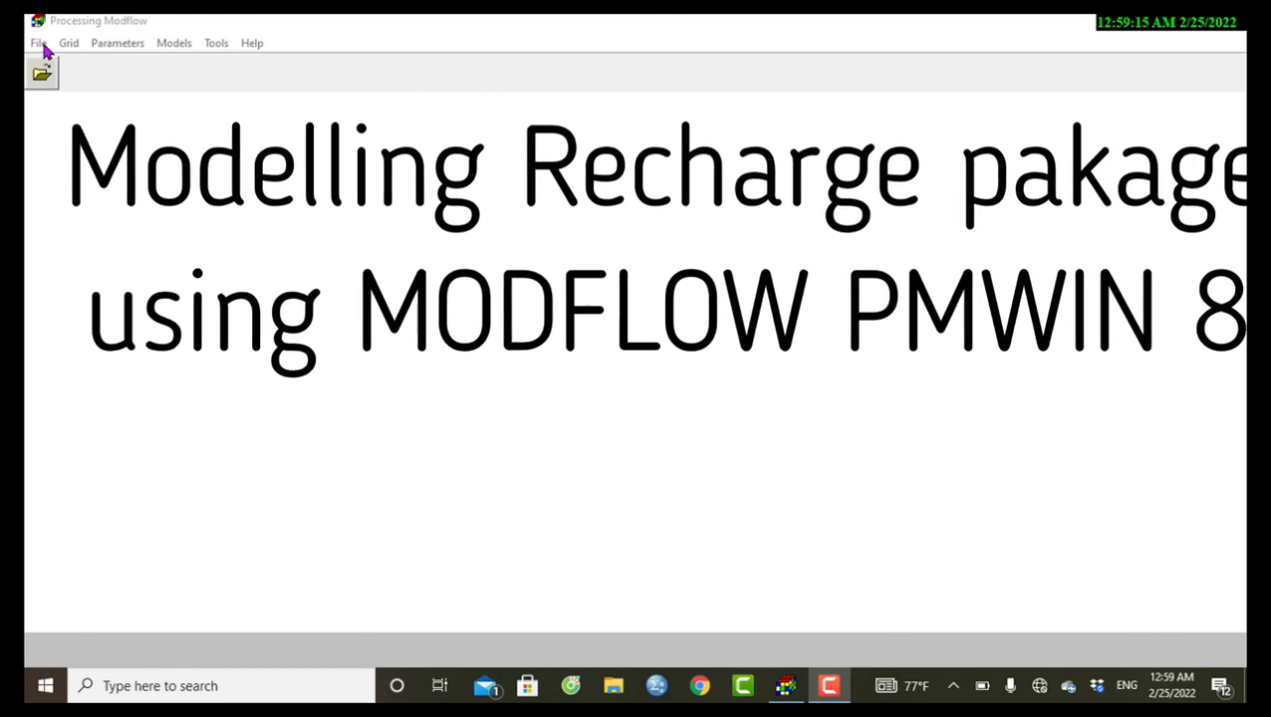
Open the existing model tana_project.pm5 from the Tana_Project folder.
left_click(38, 42)
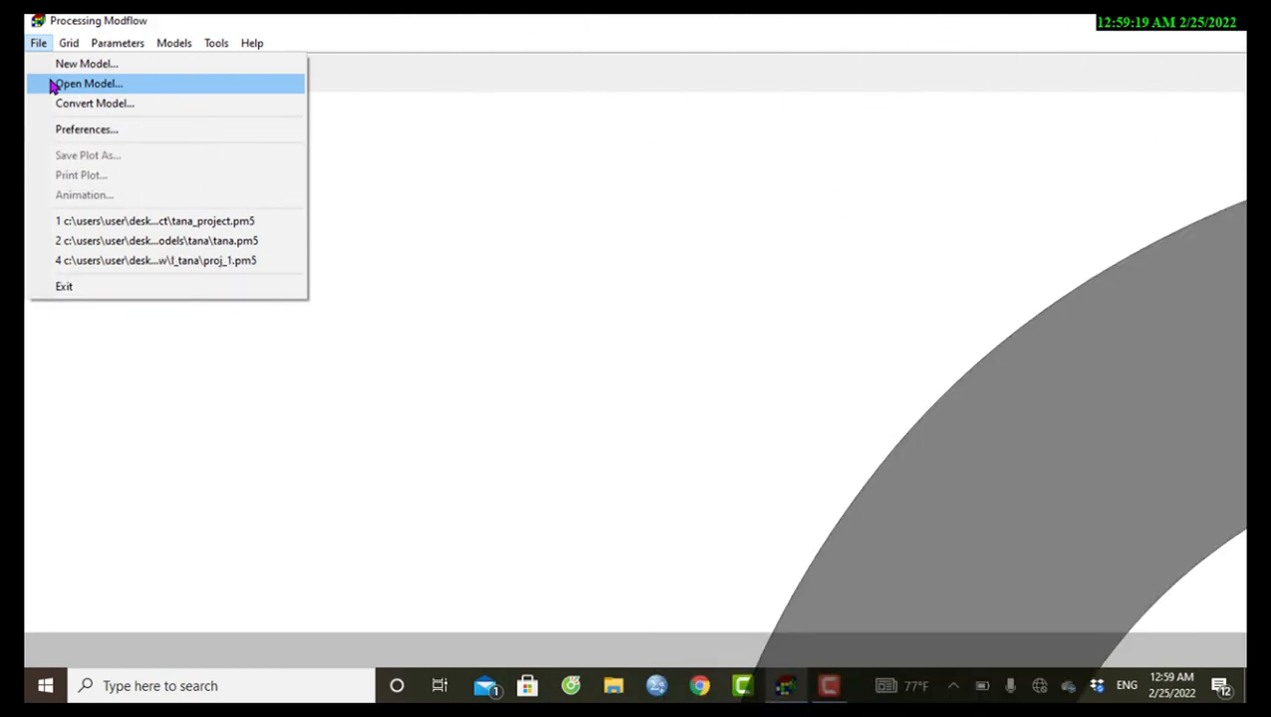
left_click(87, 84)
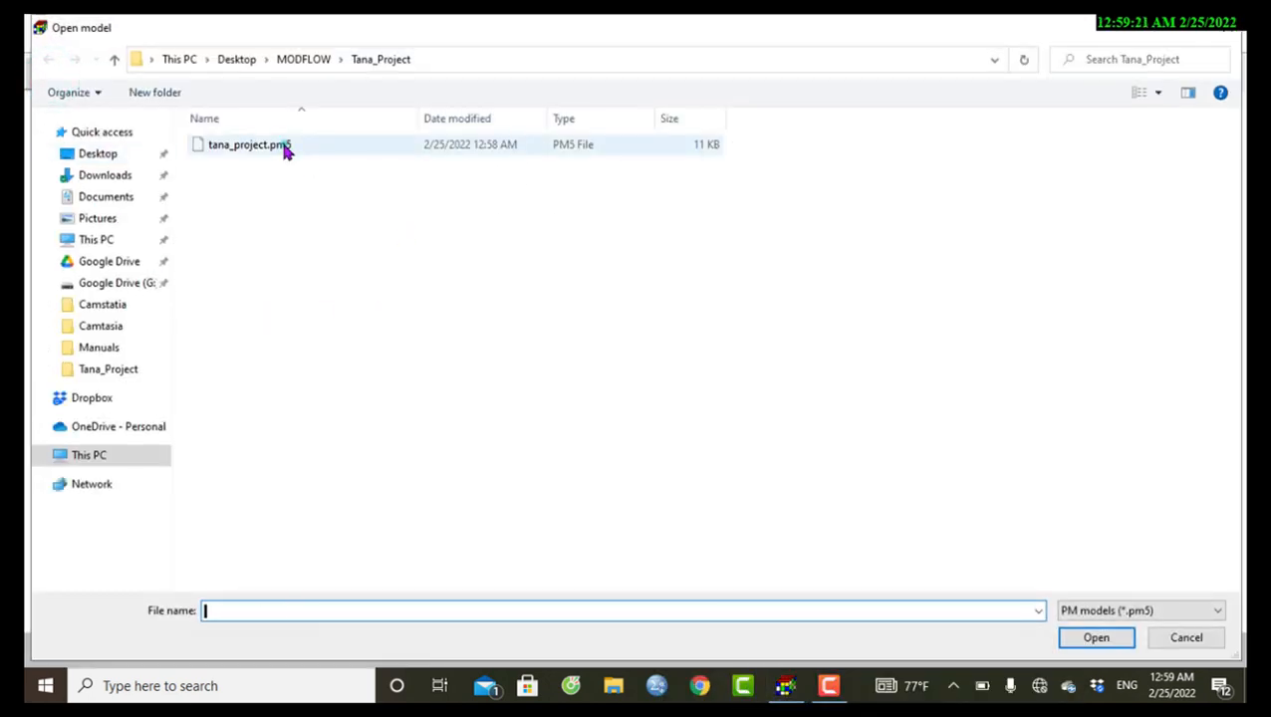
left_click(247, 144)
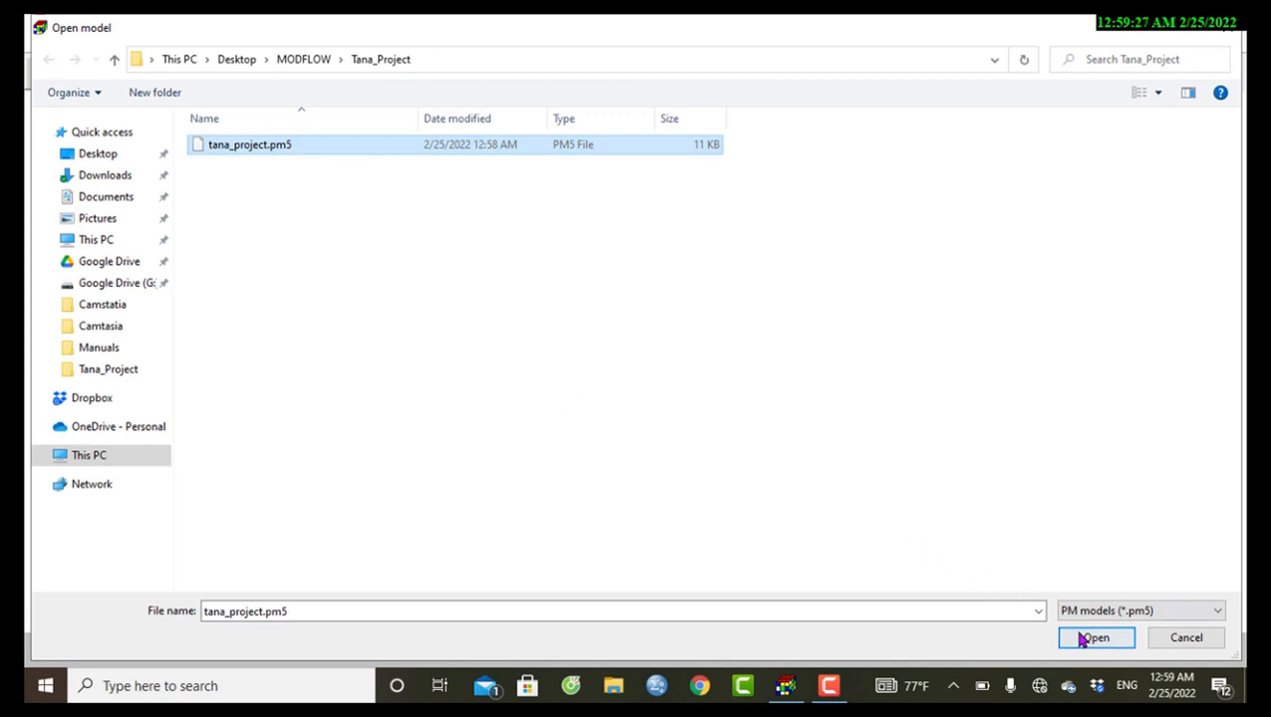
left_click(1095, 638)
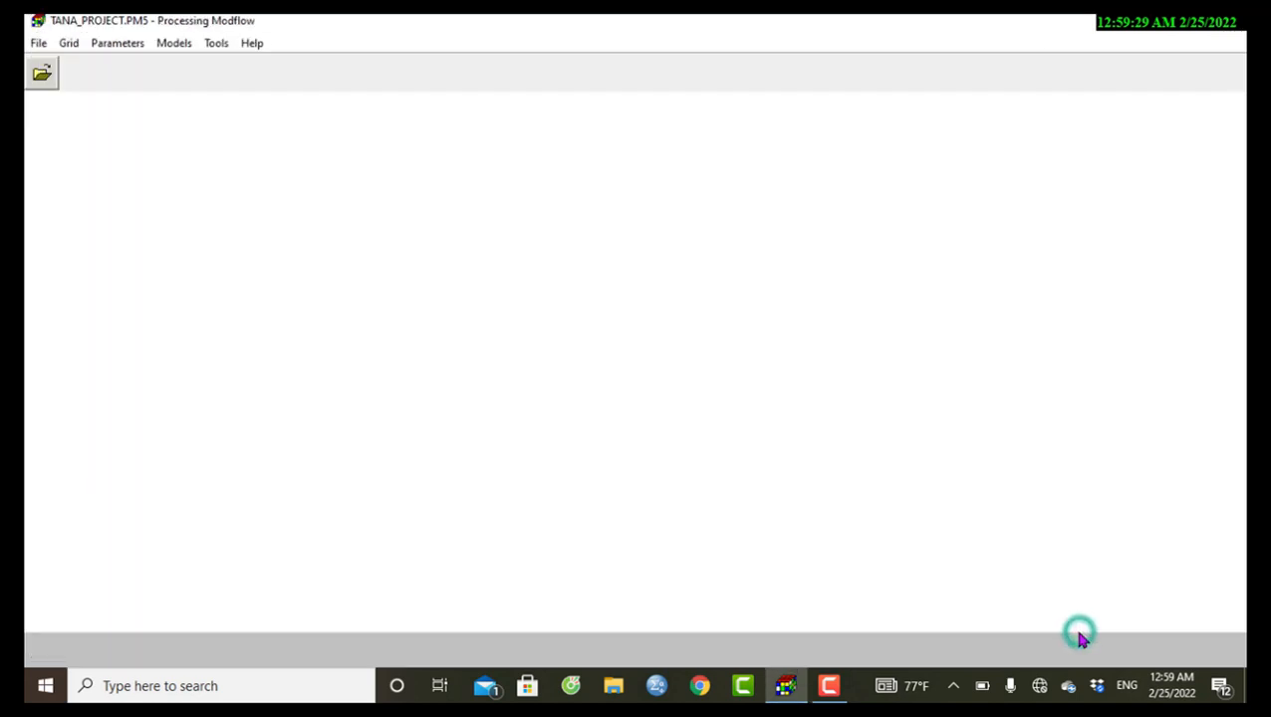
Show the model summary (500 rows, 410 columns, one layer) and the Models menu.
left_click(42, 71)
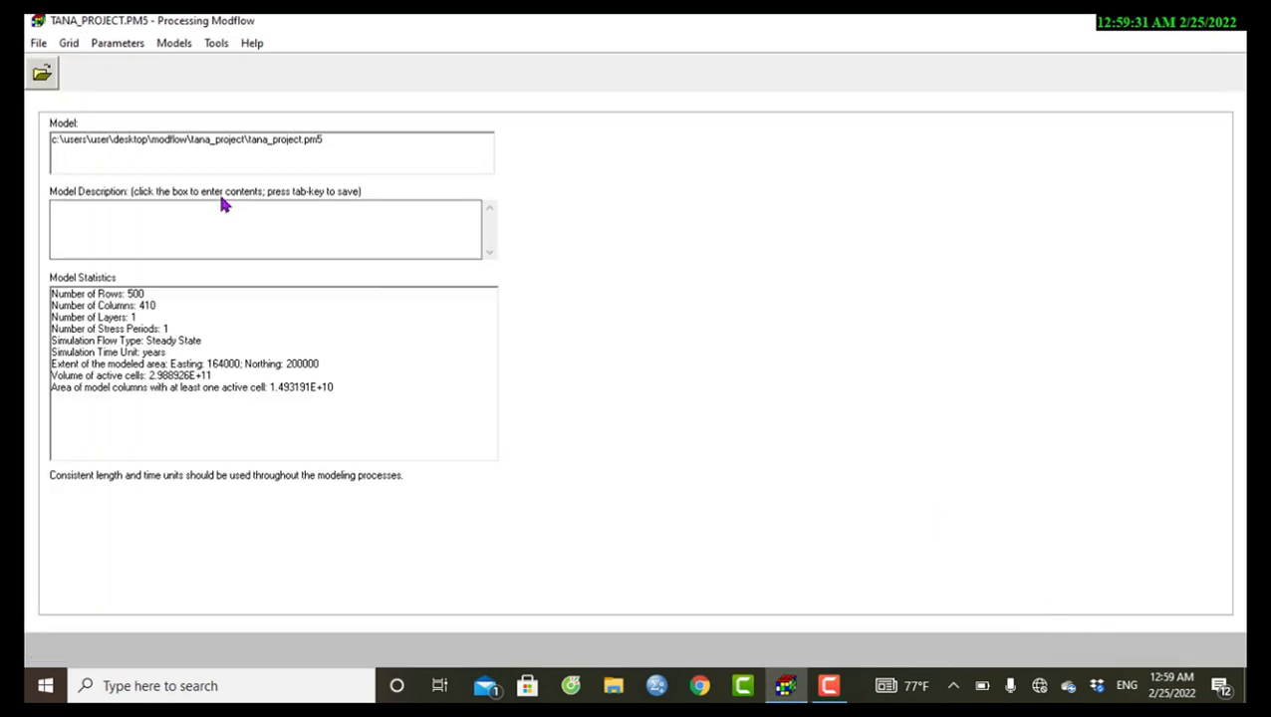
mouse_move(183, 76)
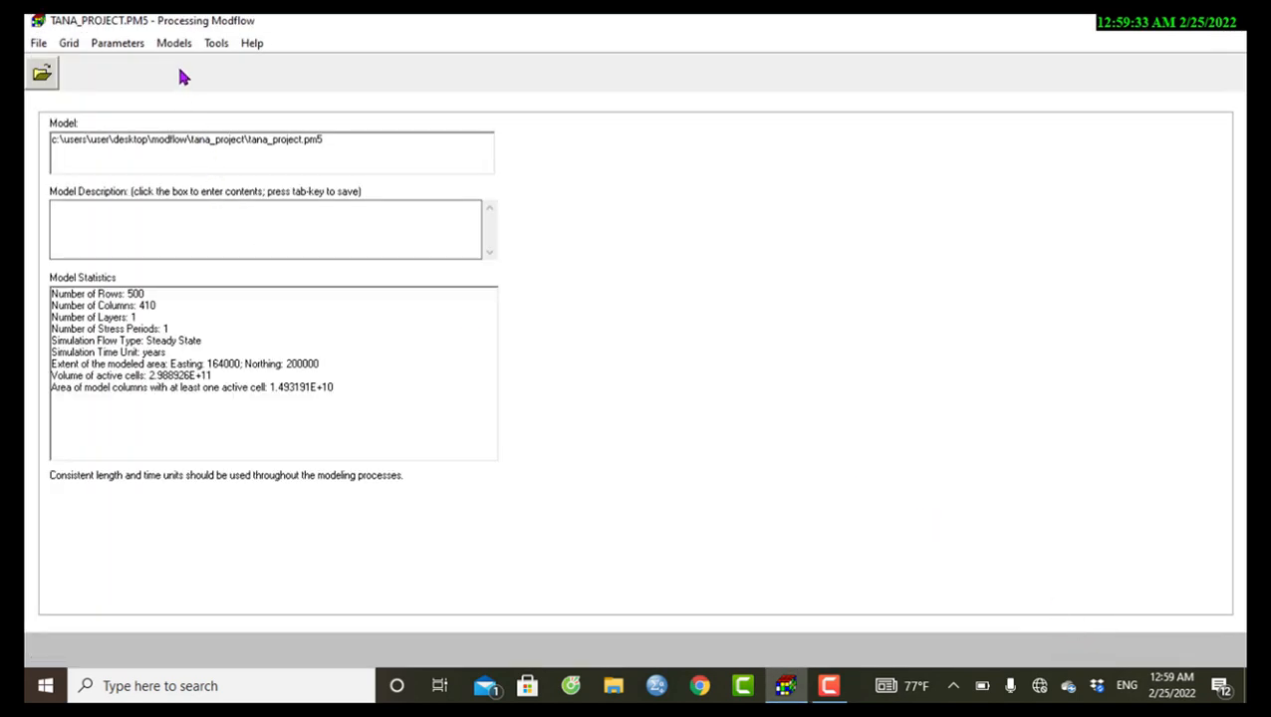
left_click(174, 42)
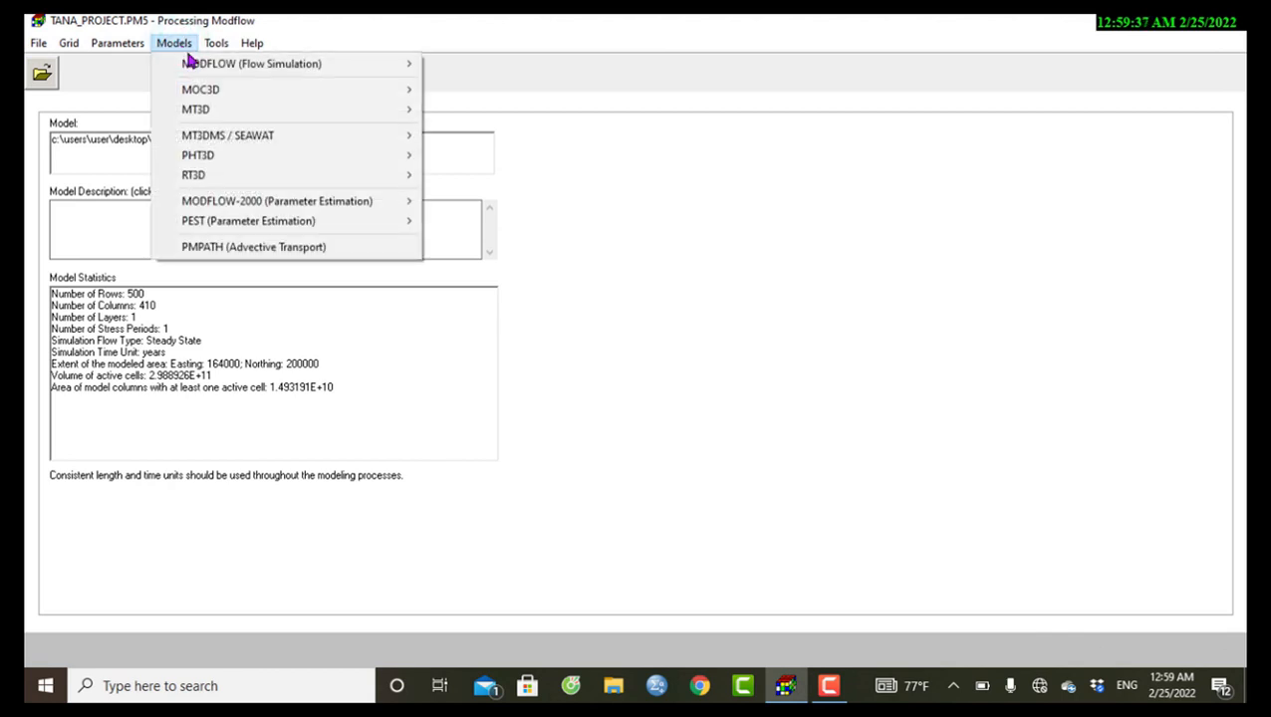
mouse_move(251, 62)
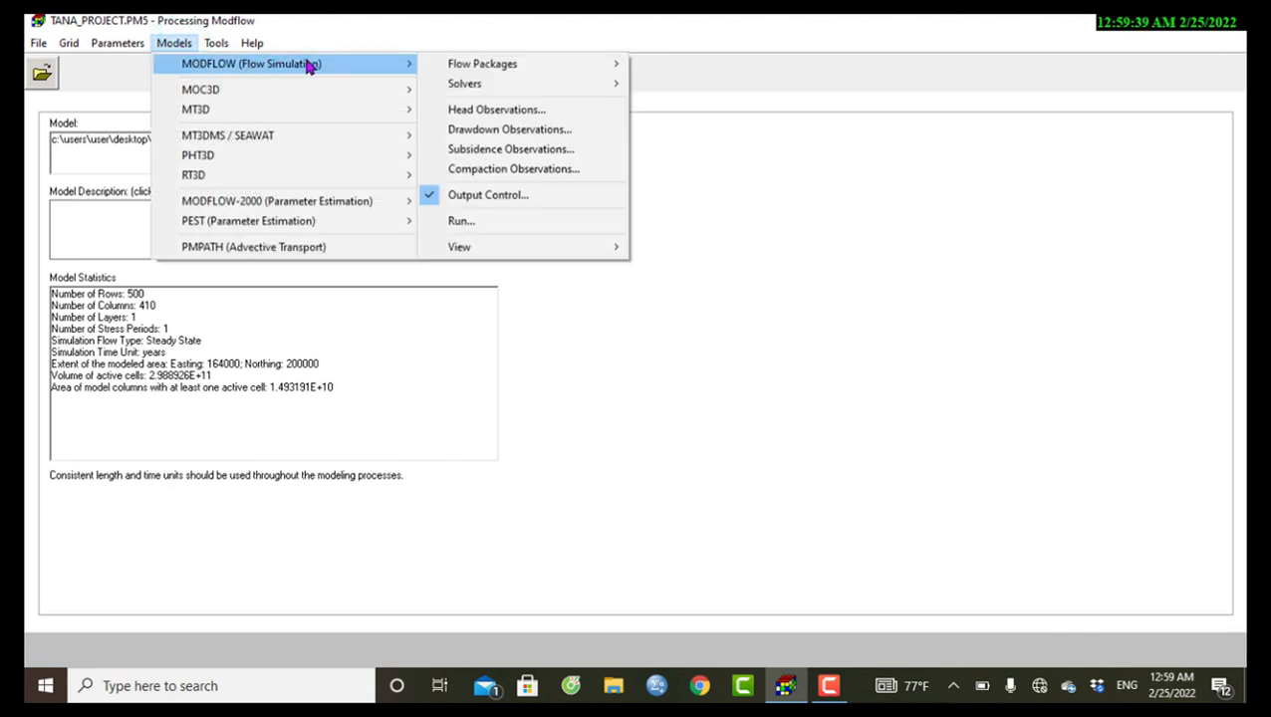
mouse_move(482, 62)
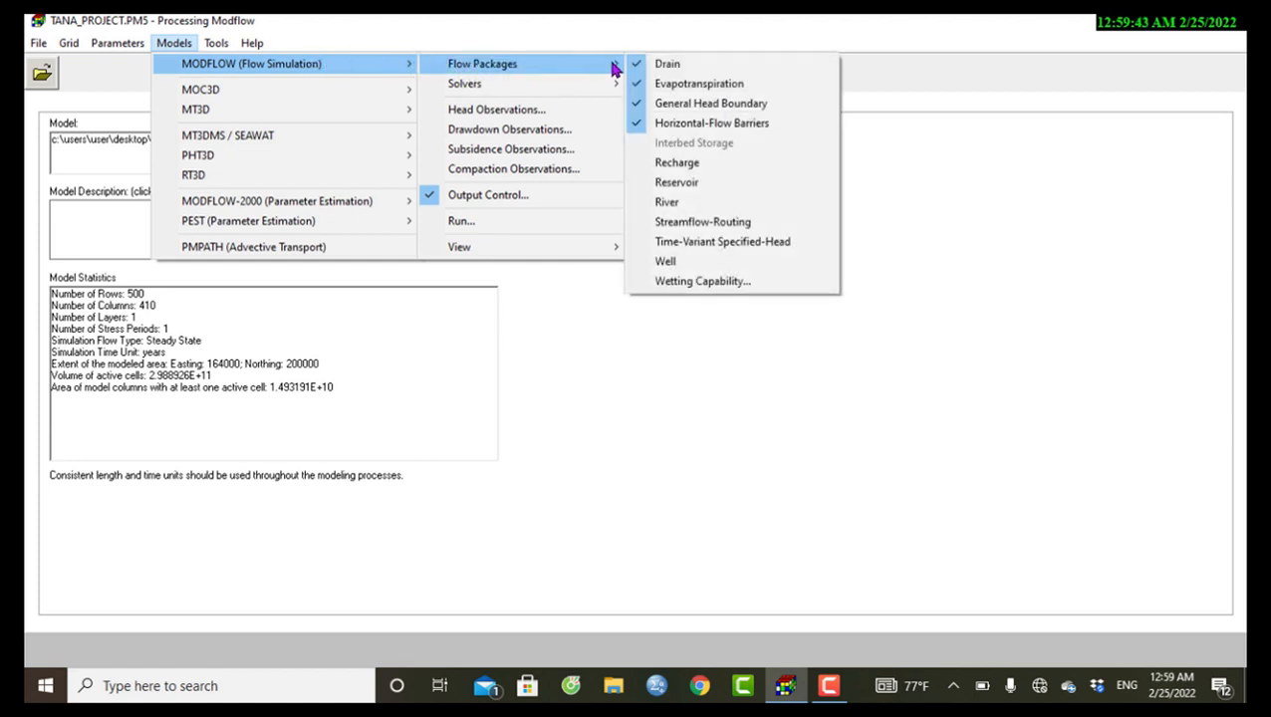
mouse_move(678, 164)
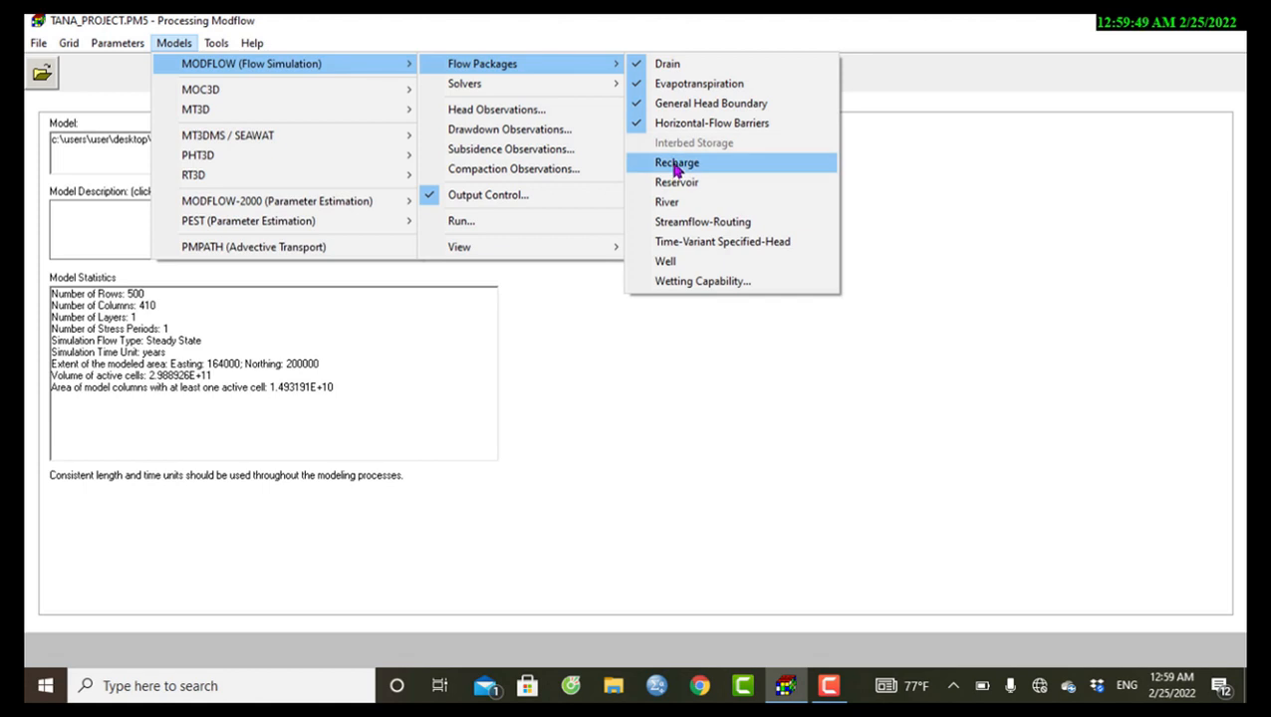
Start the Recharge package editor from MODFLOW's Flow Packages list.
left_click(677, 163)
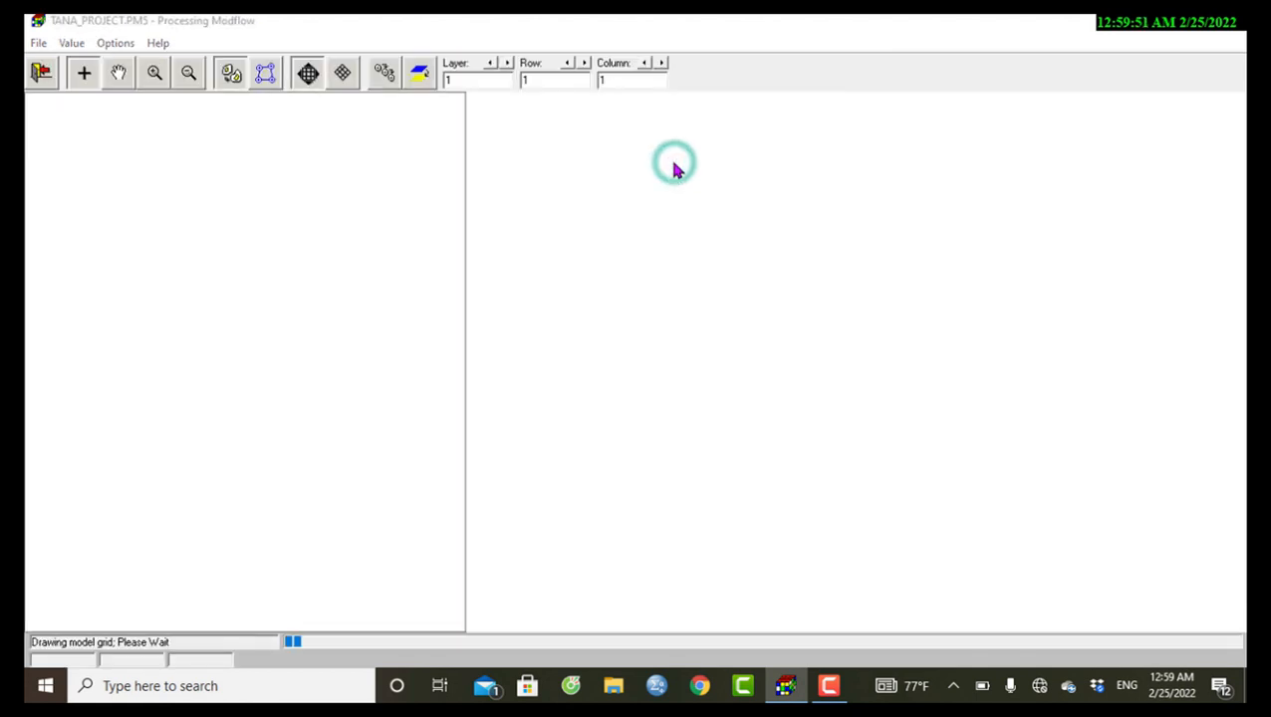
mouse_move(297, 205)
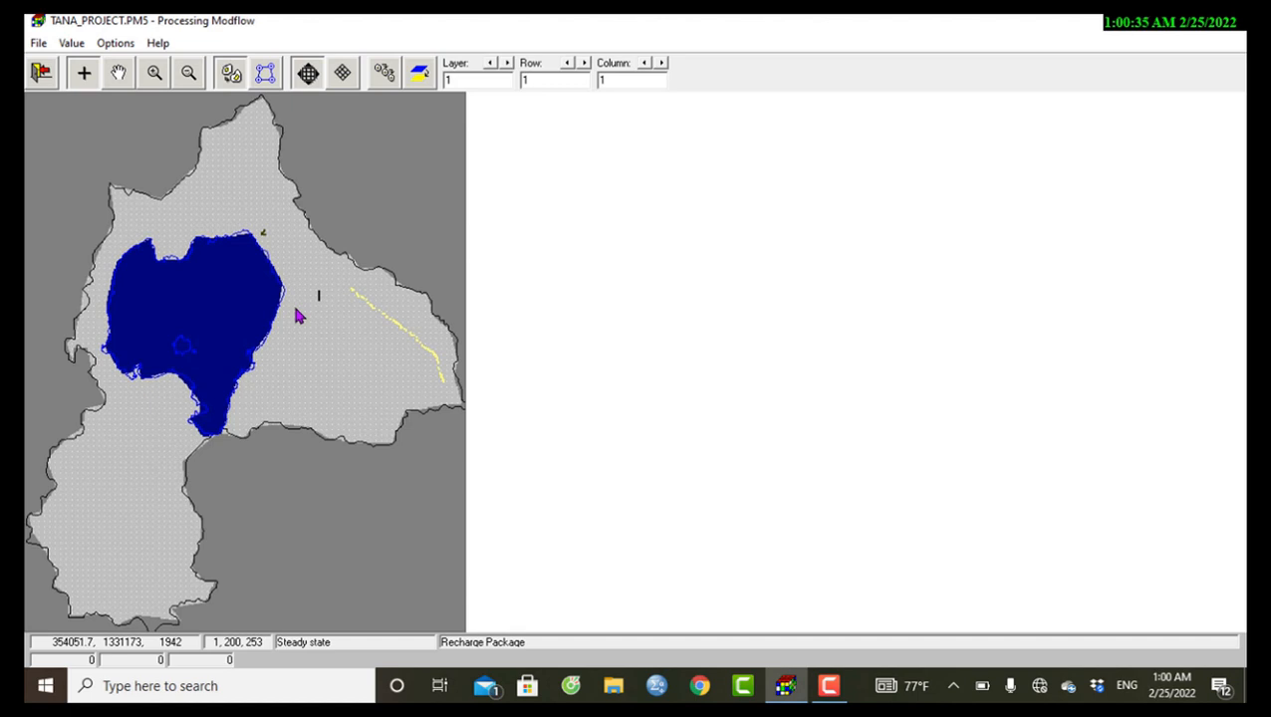
mouse_move(297, 263)
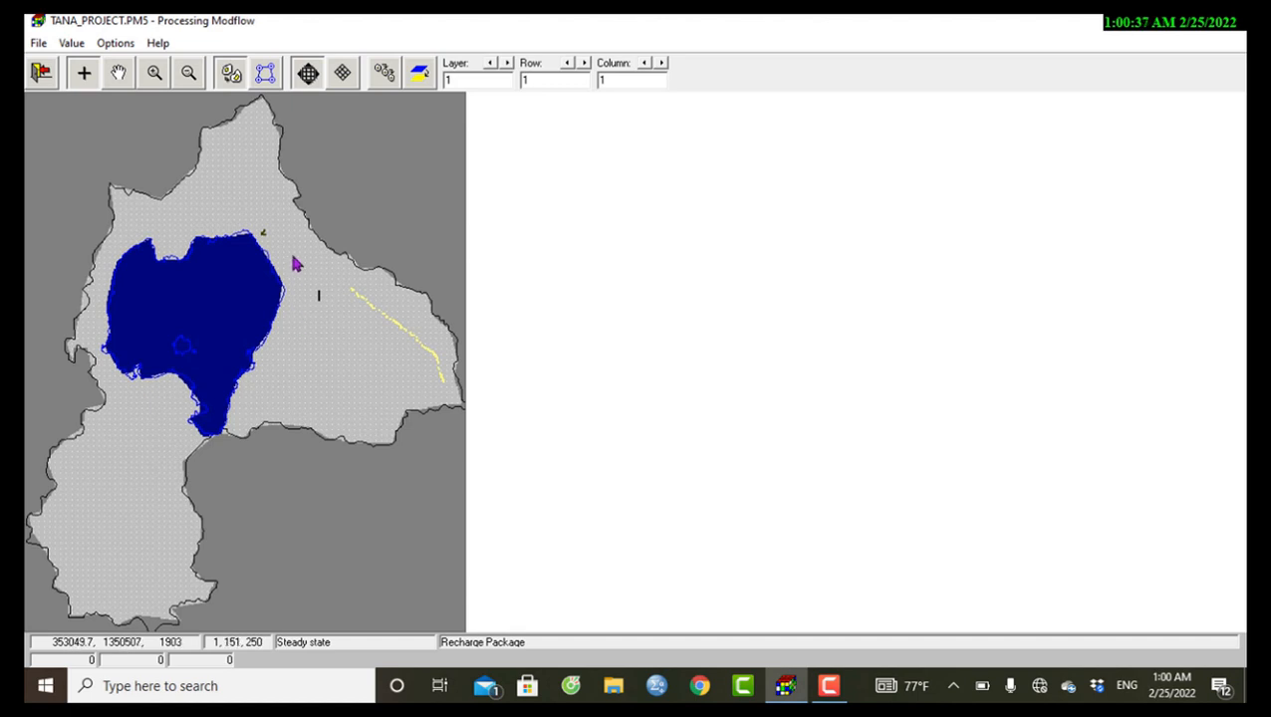
mouse_move(307, 339)
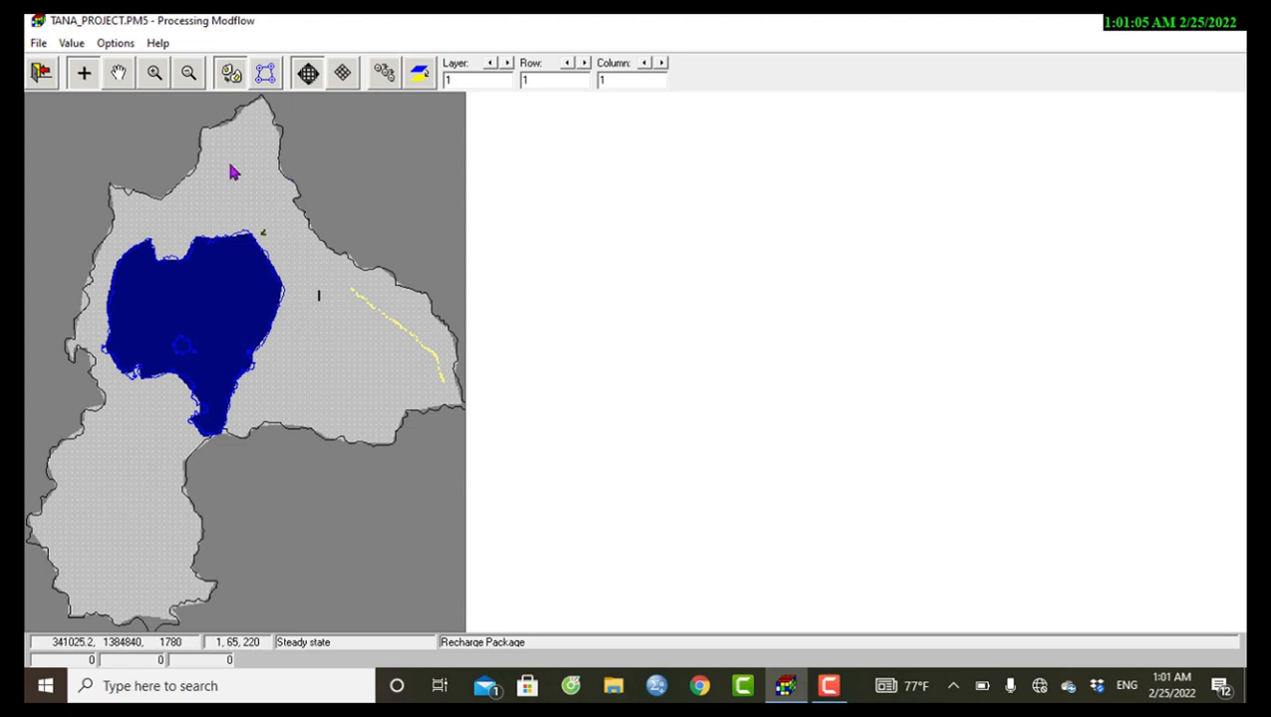
mouse_move(294, 335)
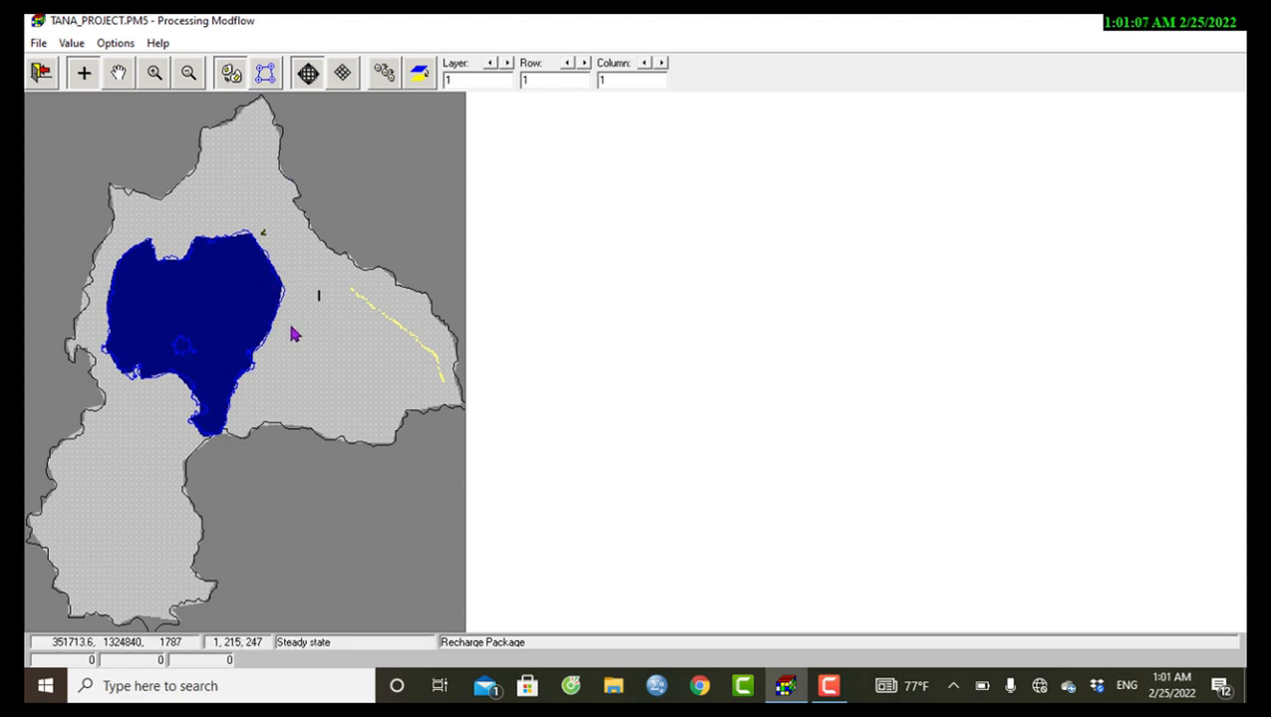
Set the grid cells' recharge flux to 4 and confirm the recharge settings.
left_click(303, 314)
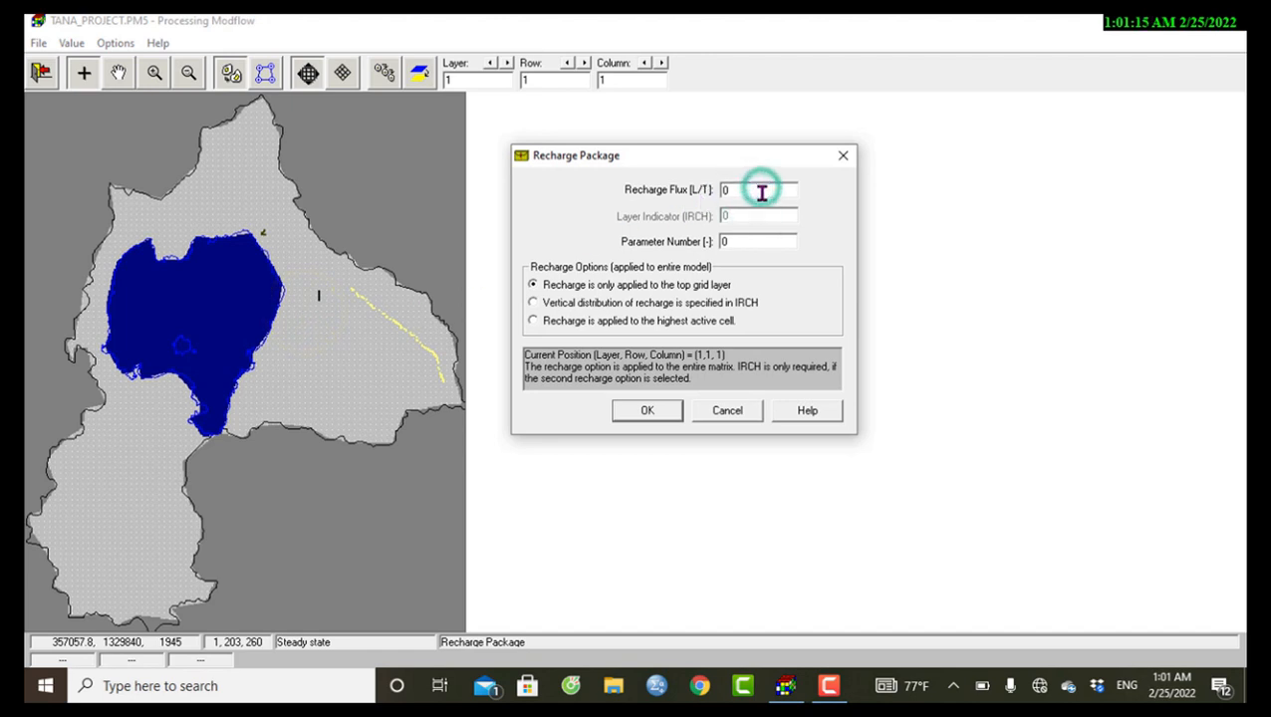
left_click(757, 190)
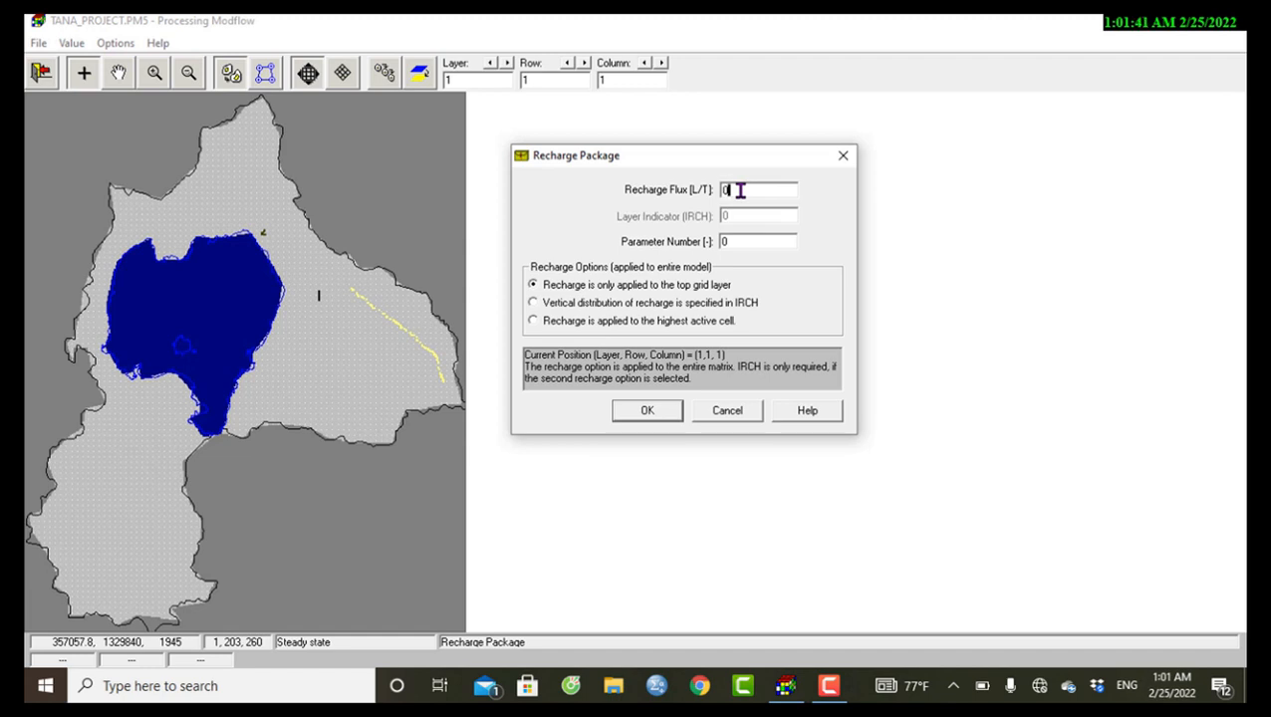
left_click(646, 411)
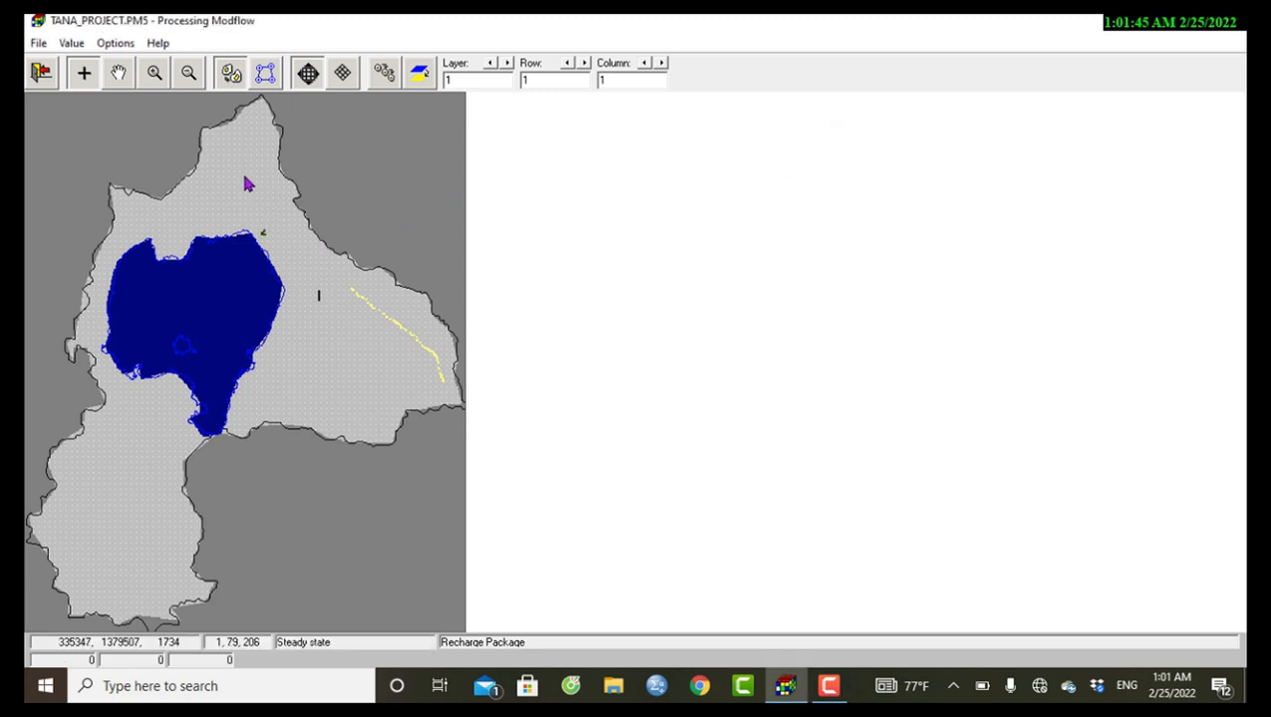
mouse_move(209, 147)
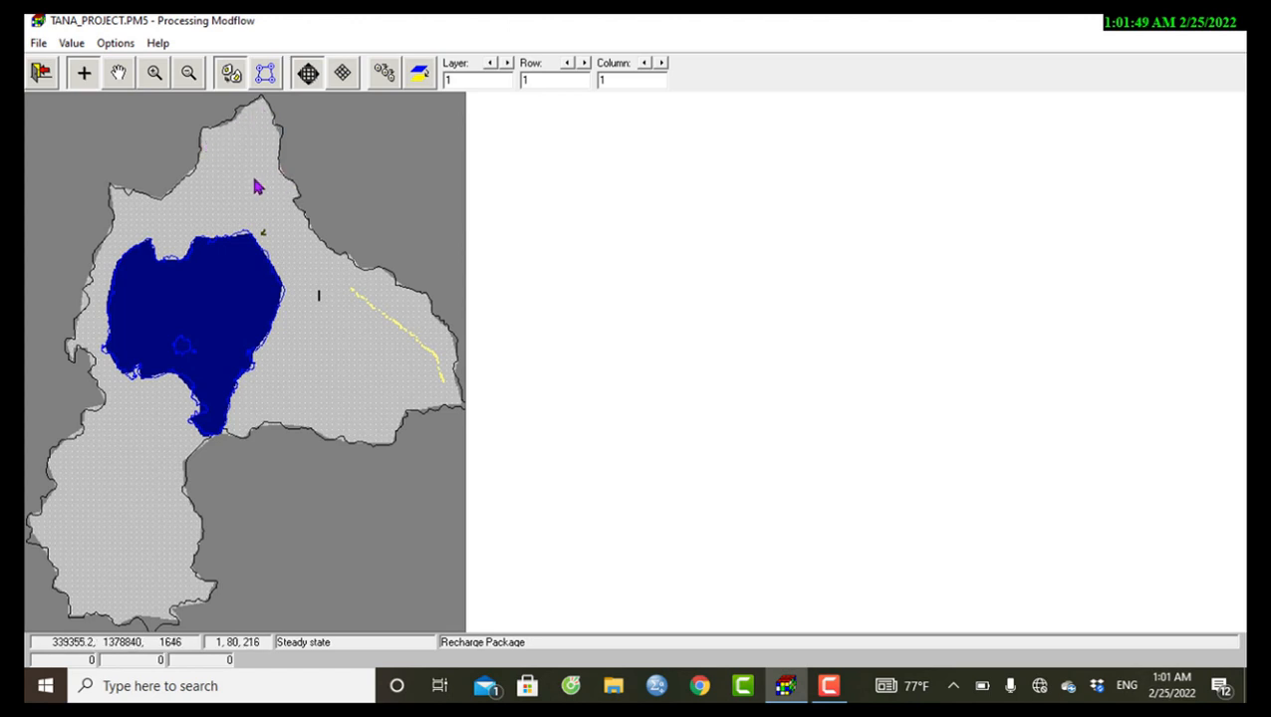
mouse_move(230, 146)
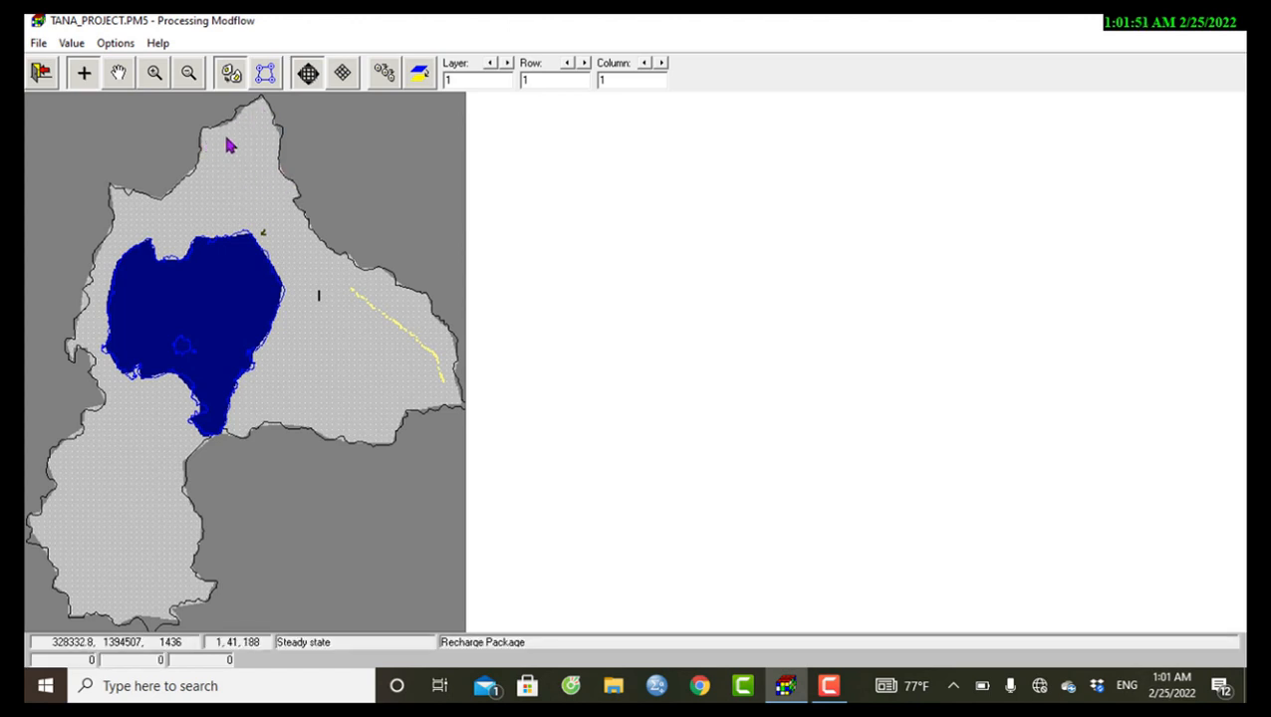
mouse_move(255, 156)
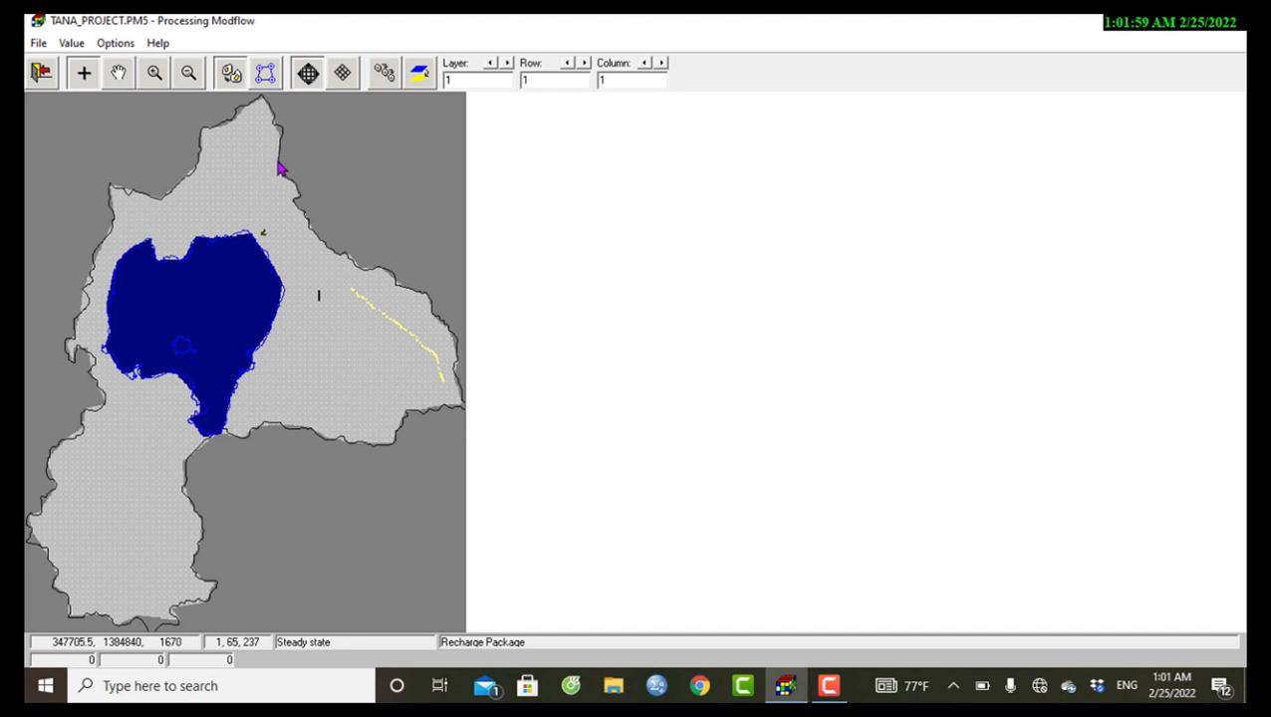
mouse_move(328, 267)
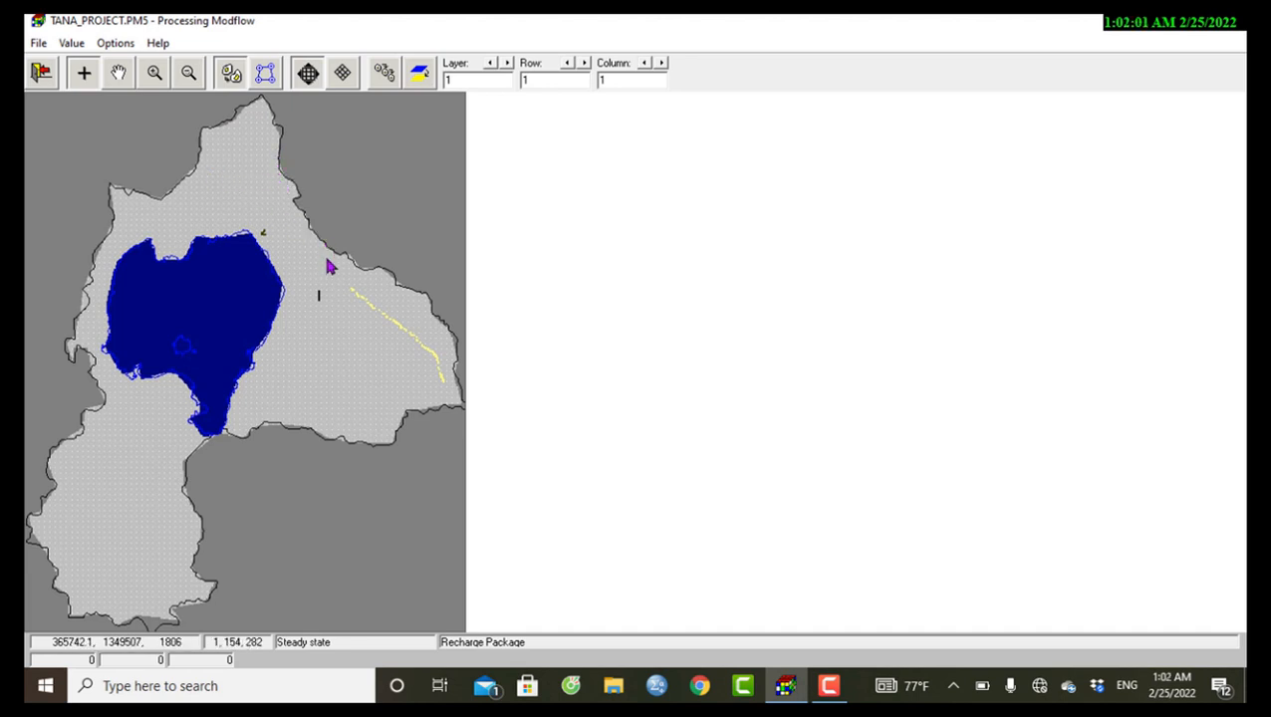
mouse_move(418, 299)
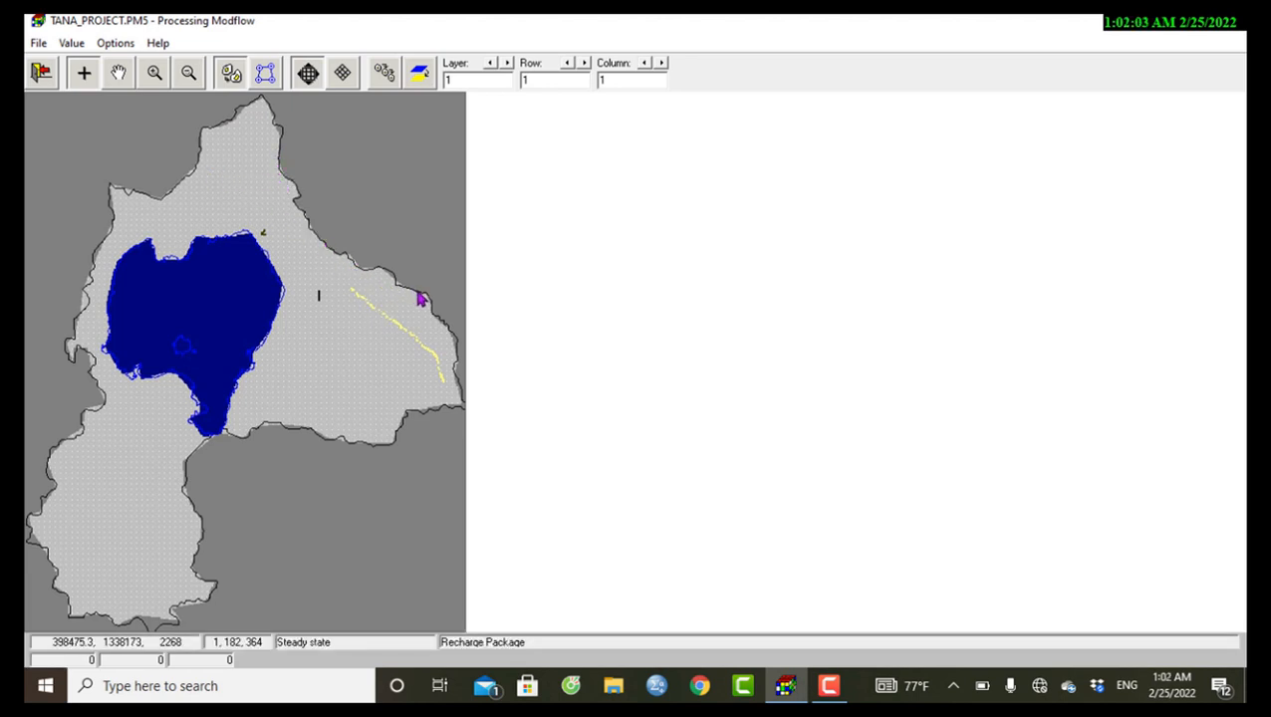
mouse_move(314, 369)
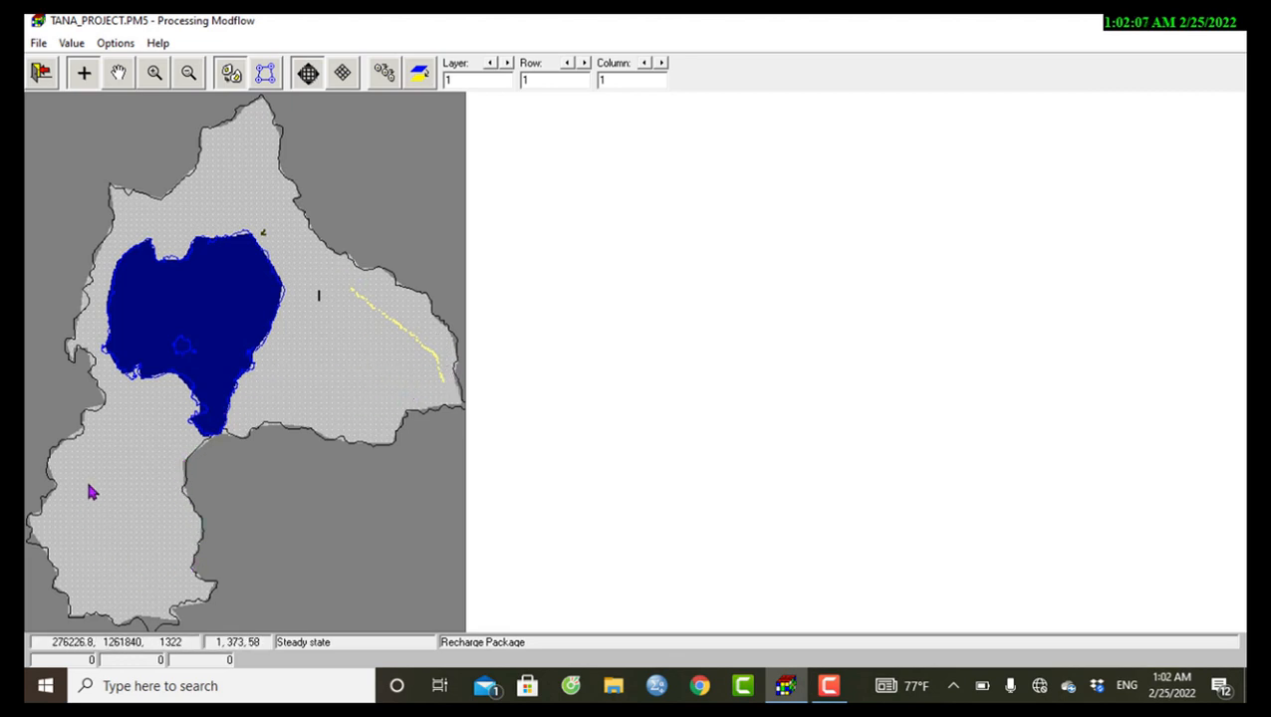
mouse_move(408, 360)
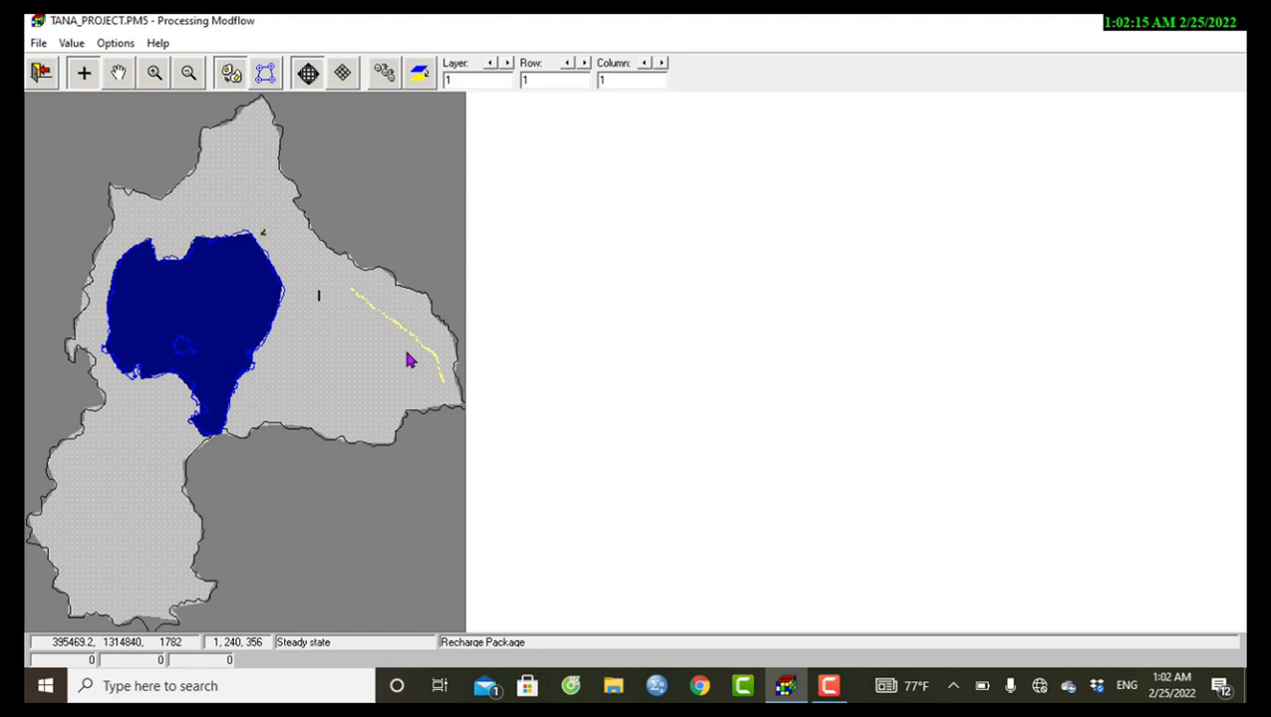
mouse_move(337, 311)
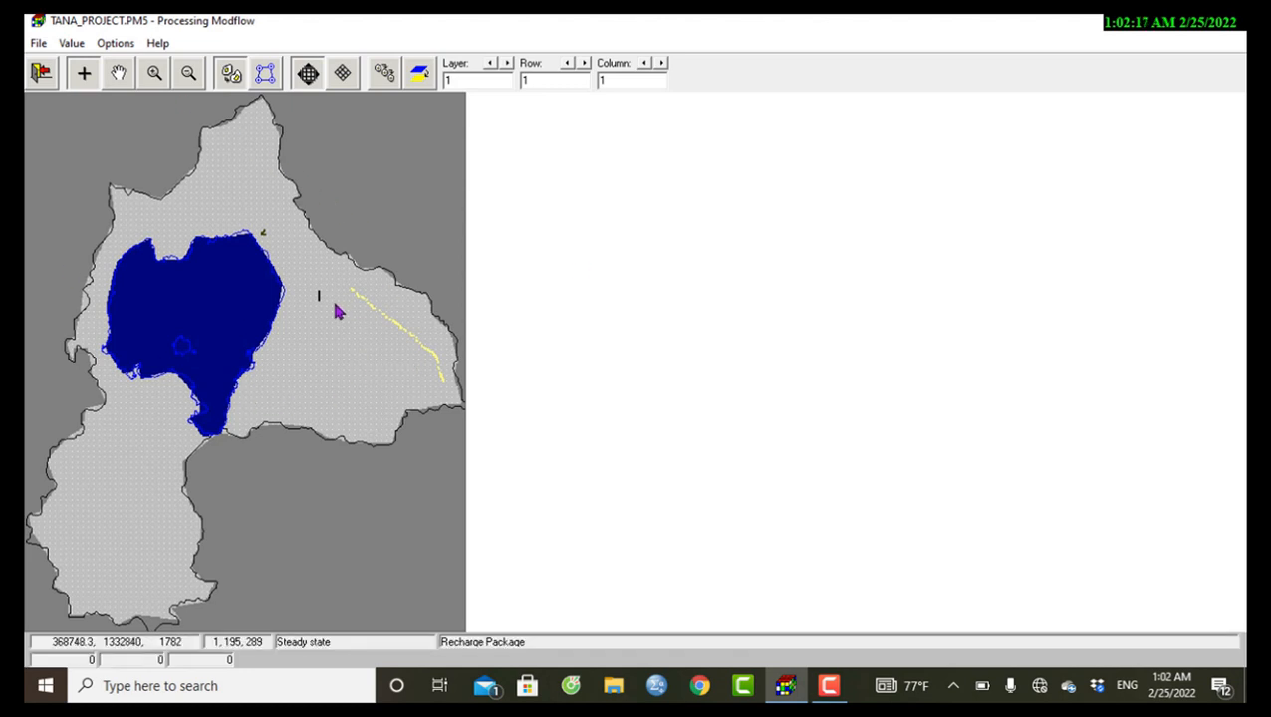
mouse_move(229, 147)
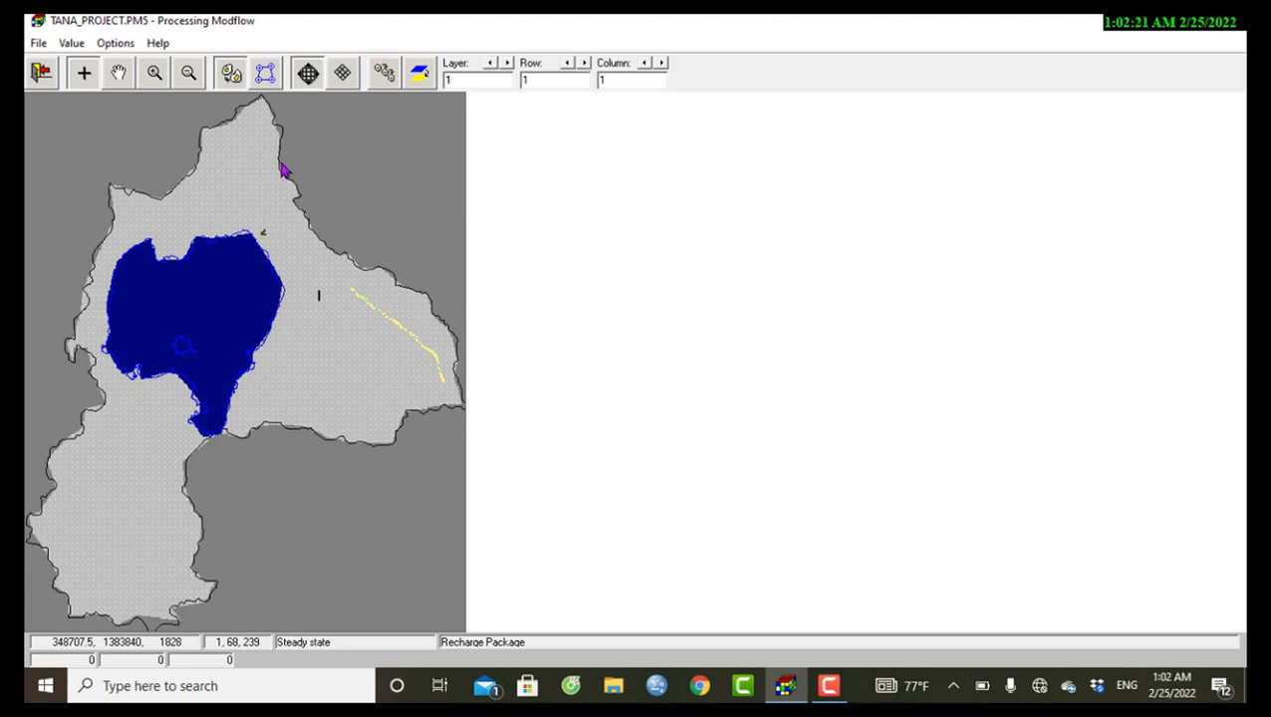
mouse_move(275, 156)
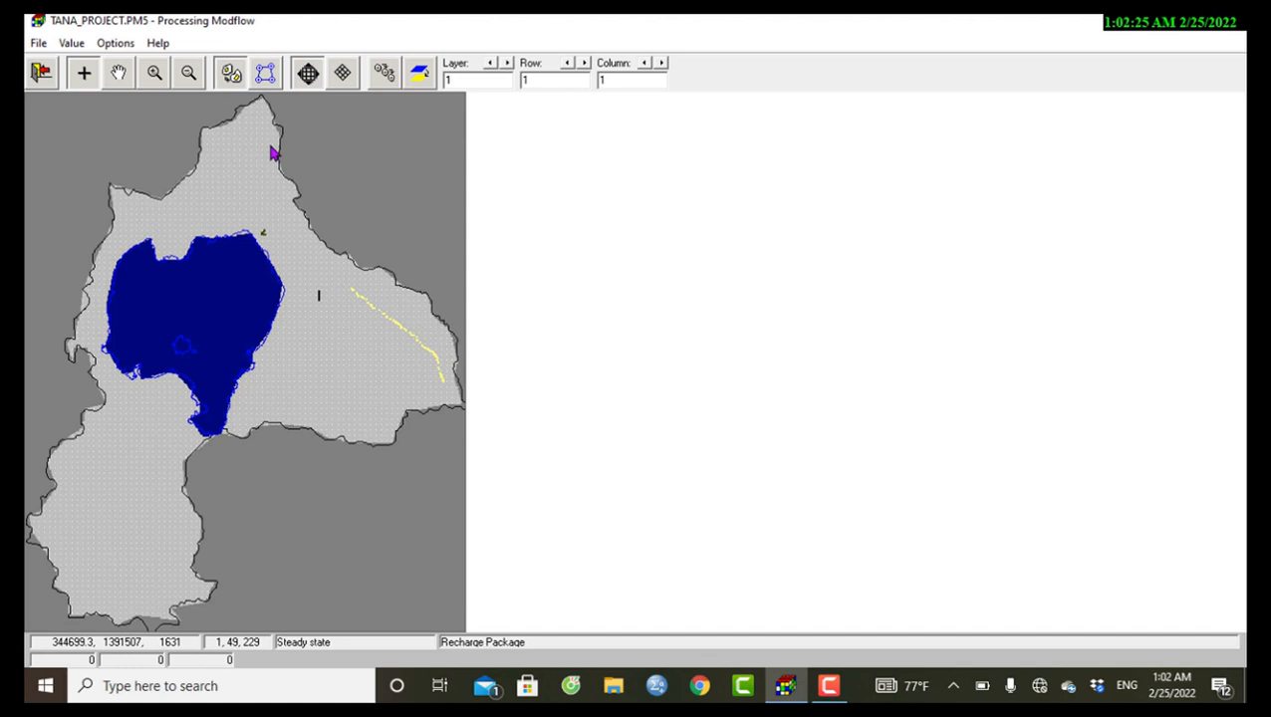
mouse_move(271, 139)
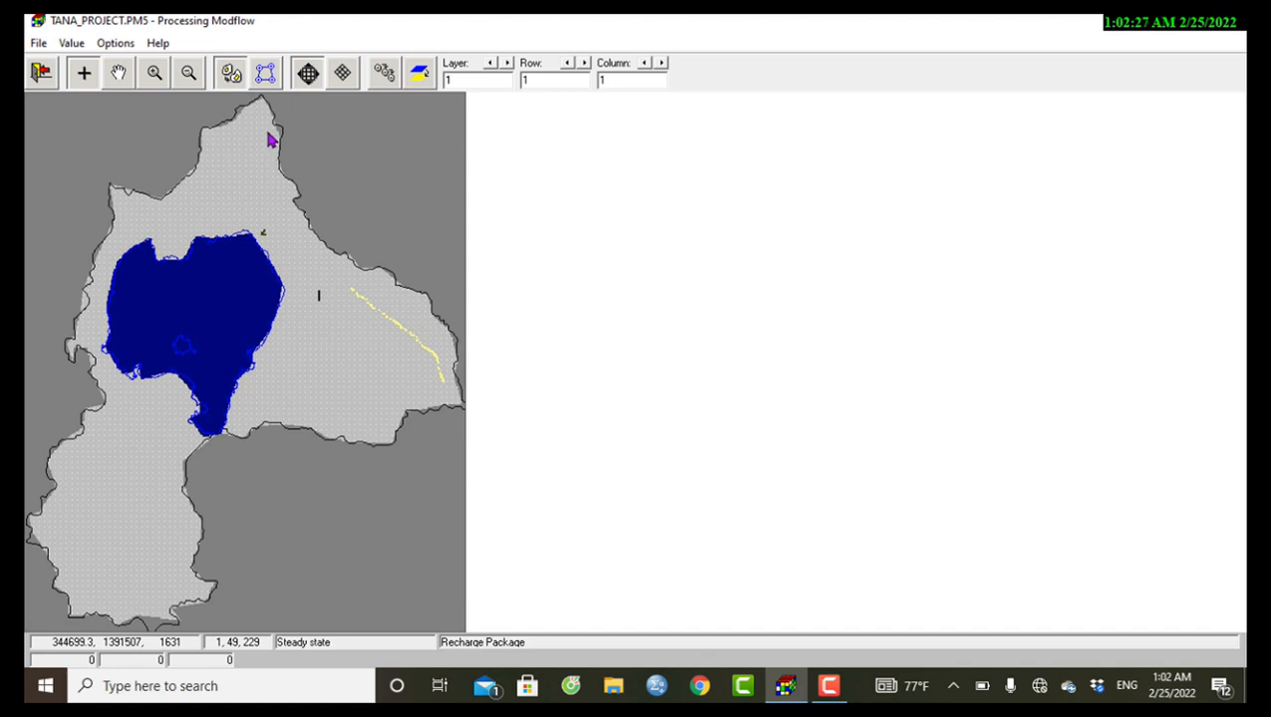
mouse_move(267, 72)
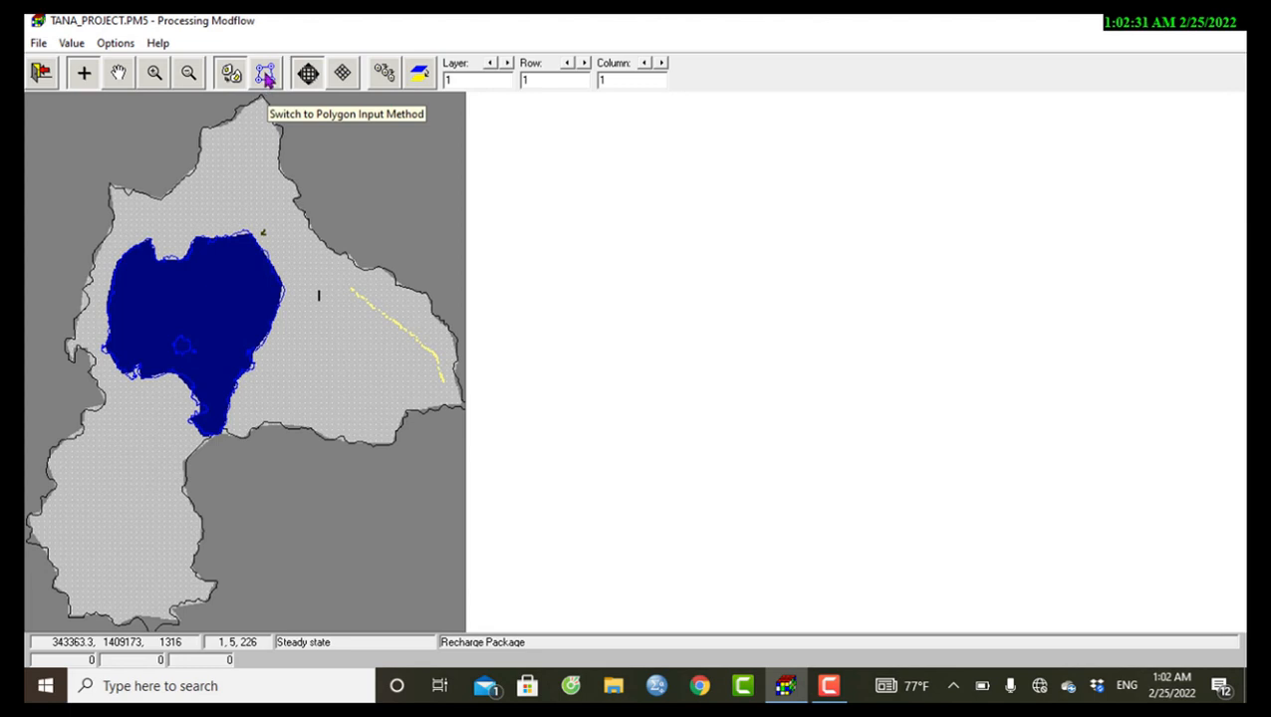
mouse_move(231, 72)
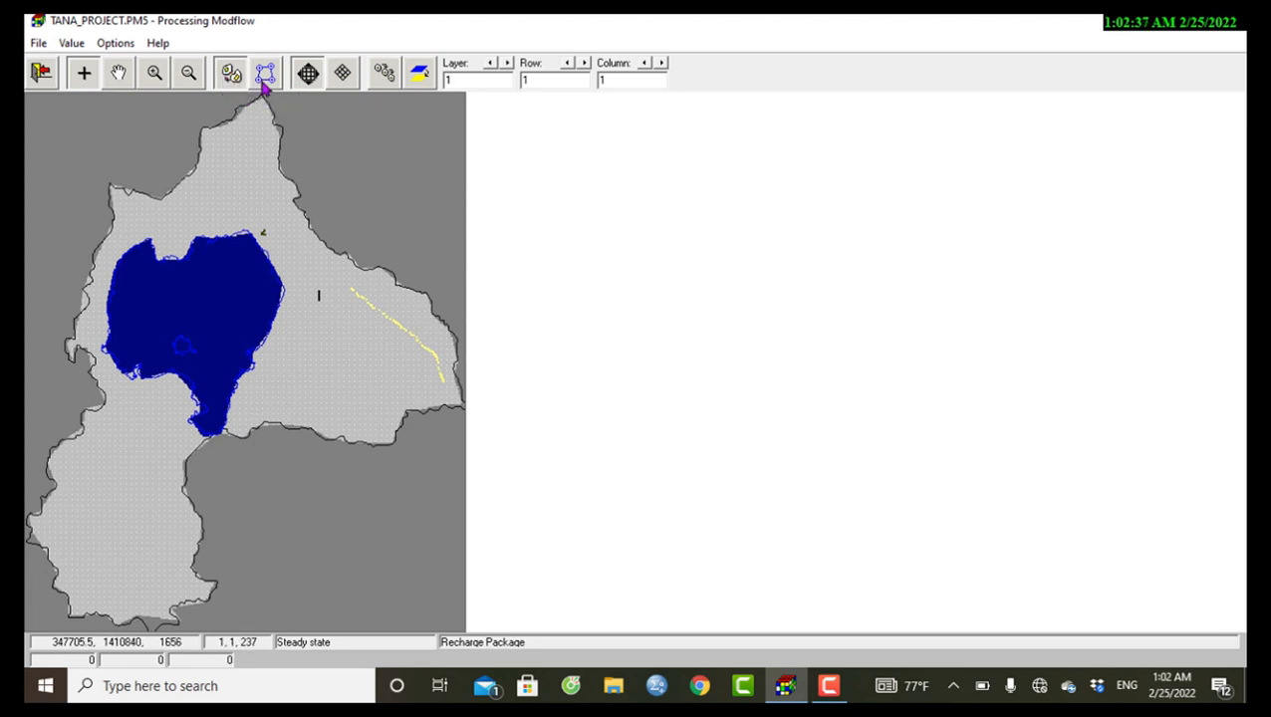
mouse_move(265, 71)
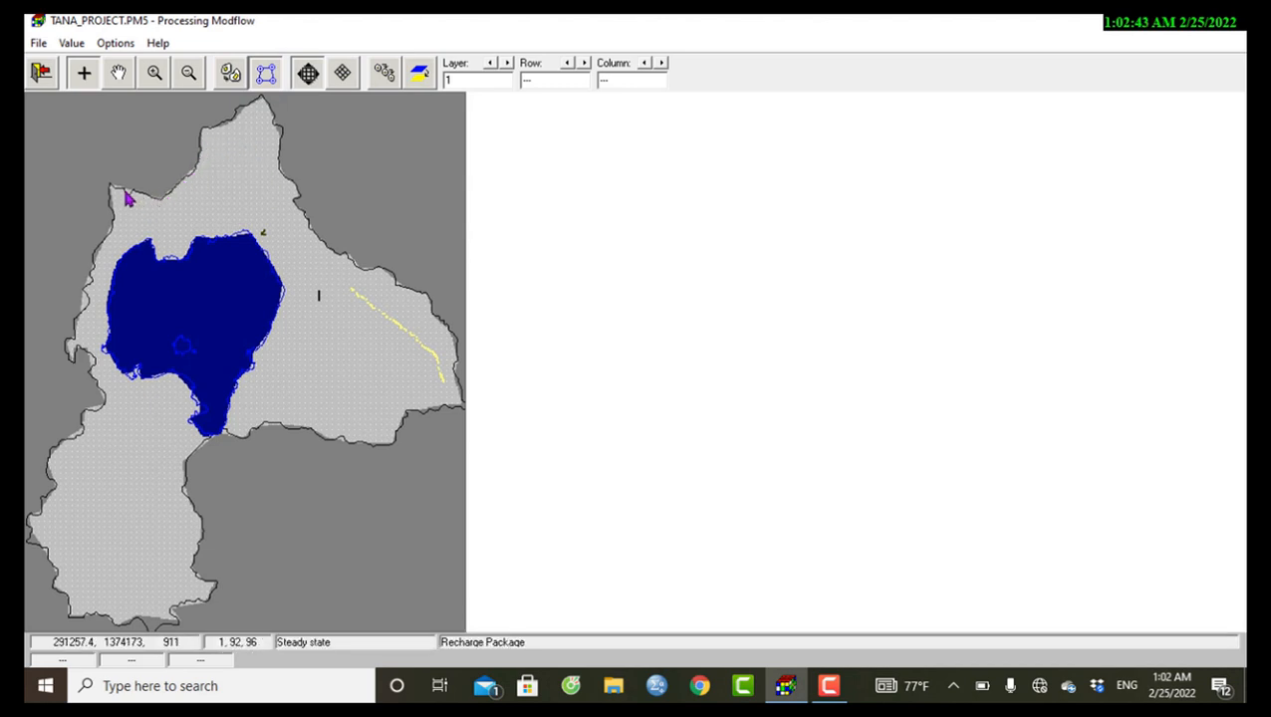
mouse_move(189, 187)
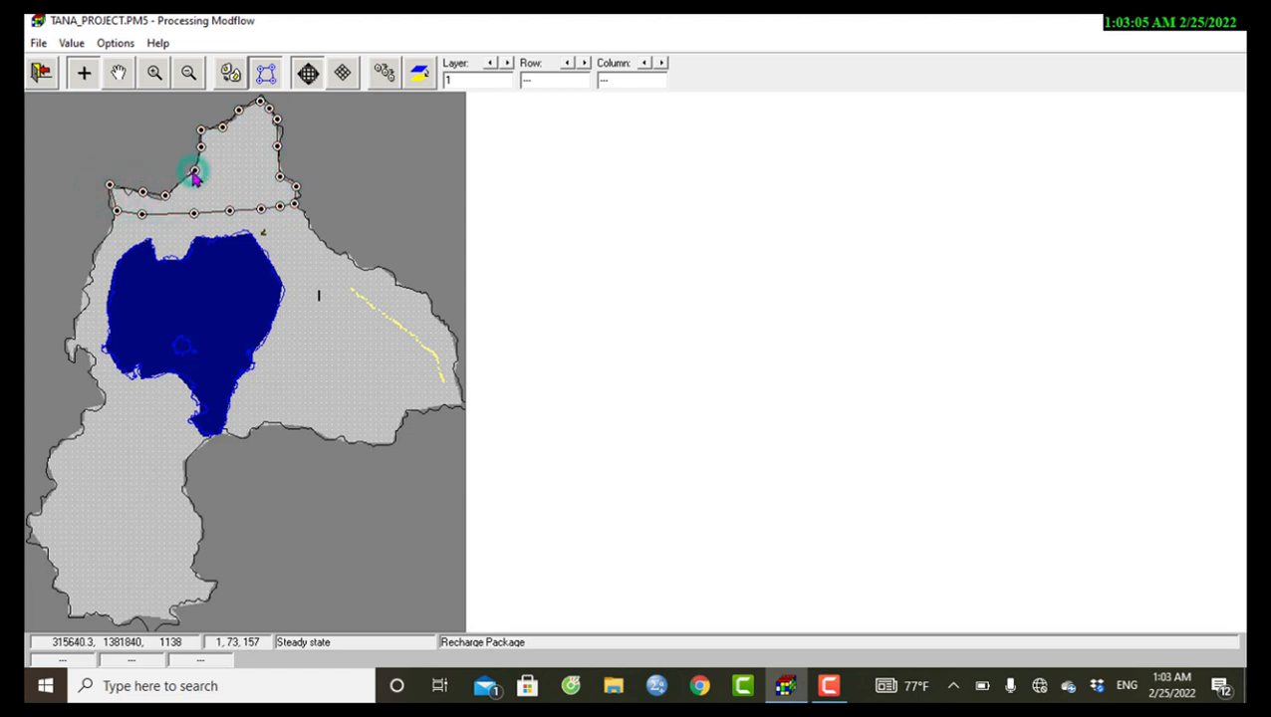
Close the polygon outlining the northern tip of the catchment grid.
left_click(195, 176)
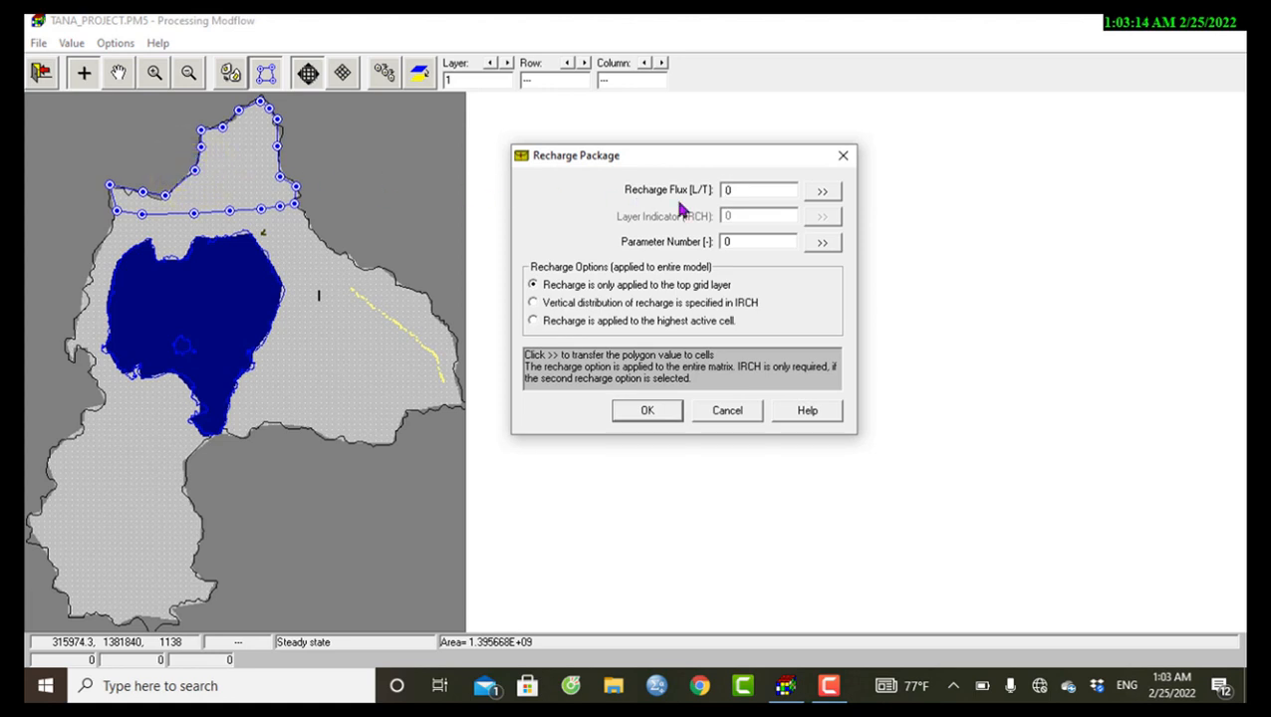
Assign recharge flux 0.00001 to the northern polygon and transfer it to its cells.
left_click(758, 189)
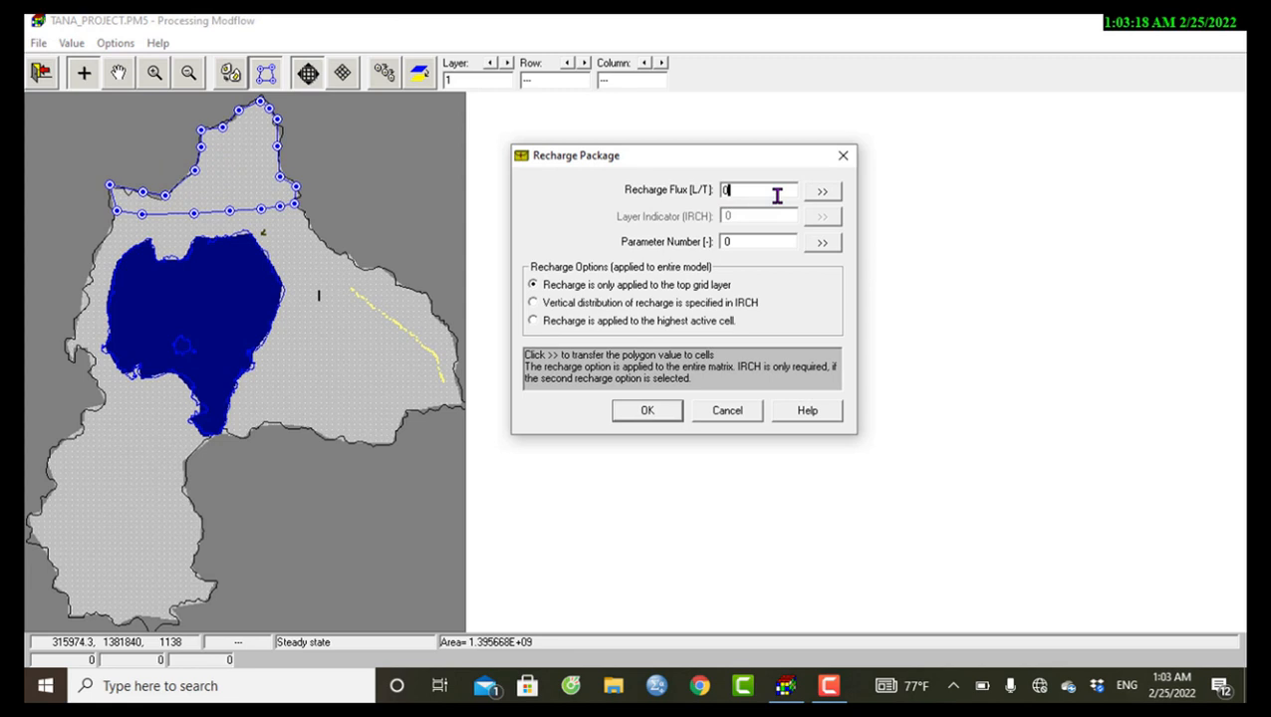
type(".0000")
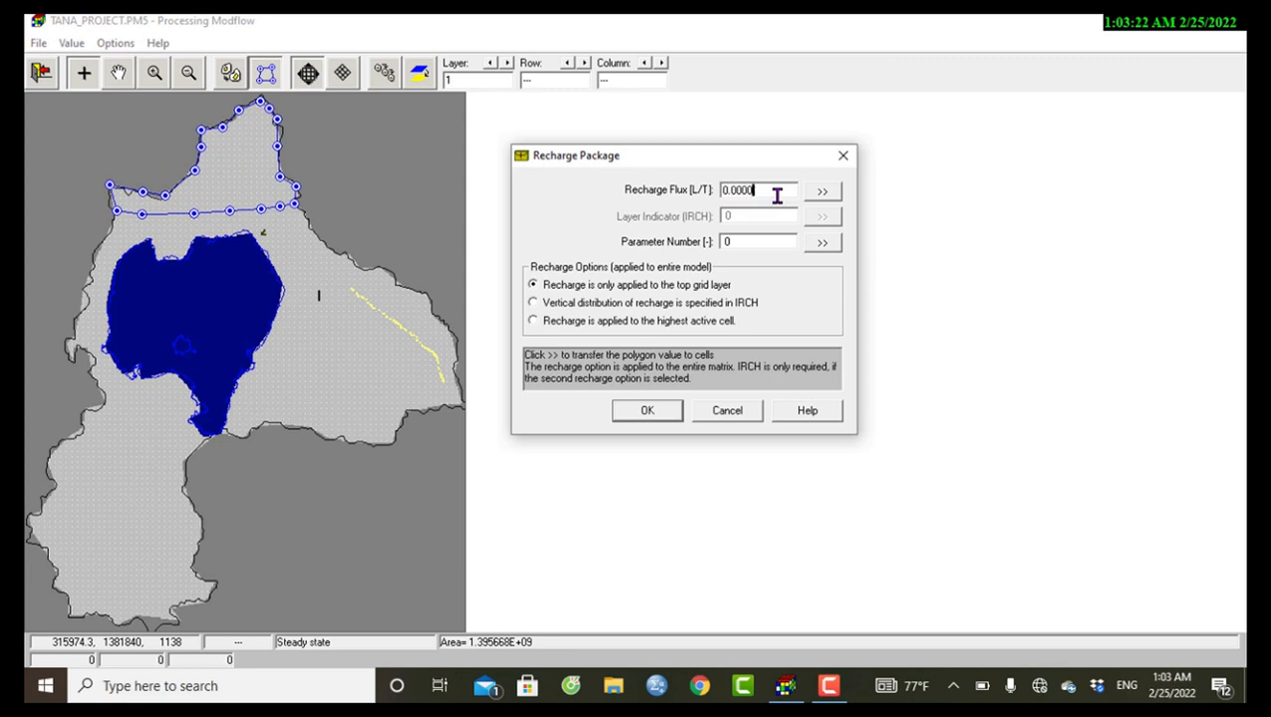
type("1")
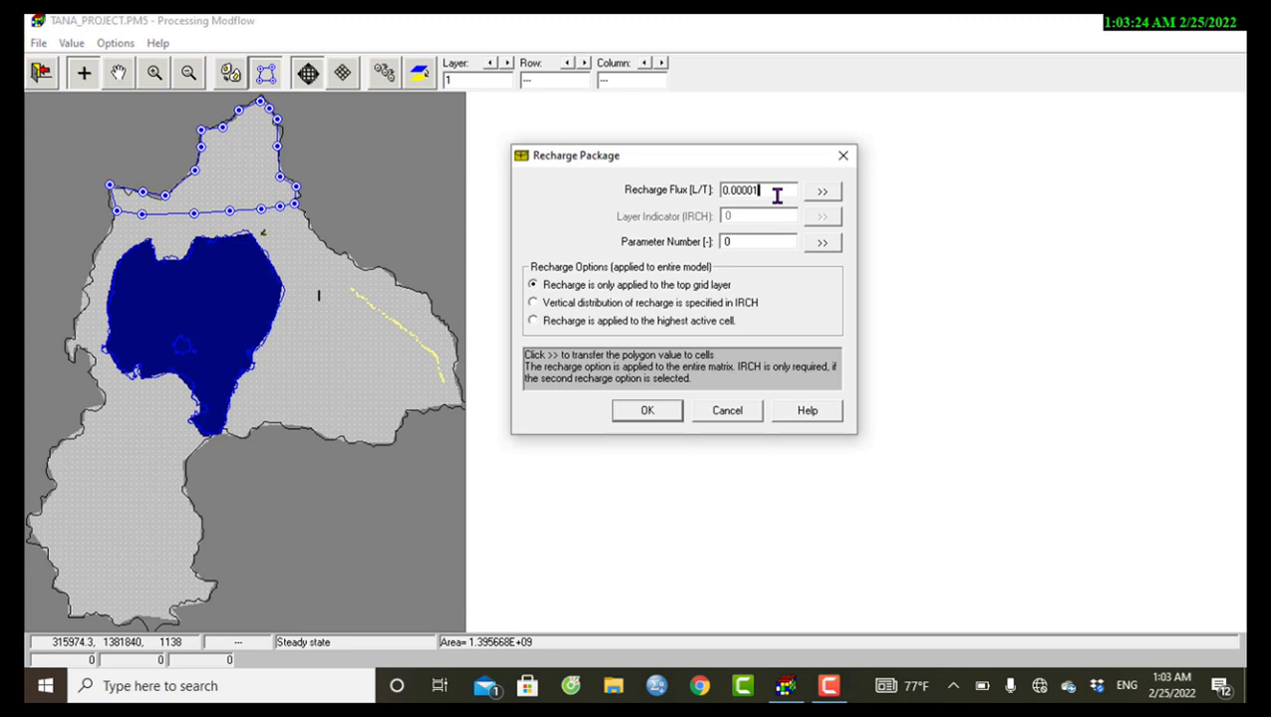
mouse_move(819, 199)
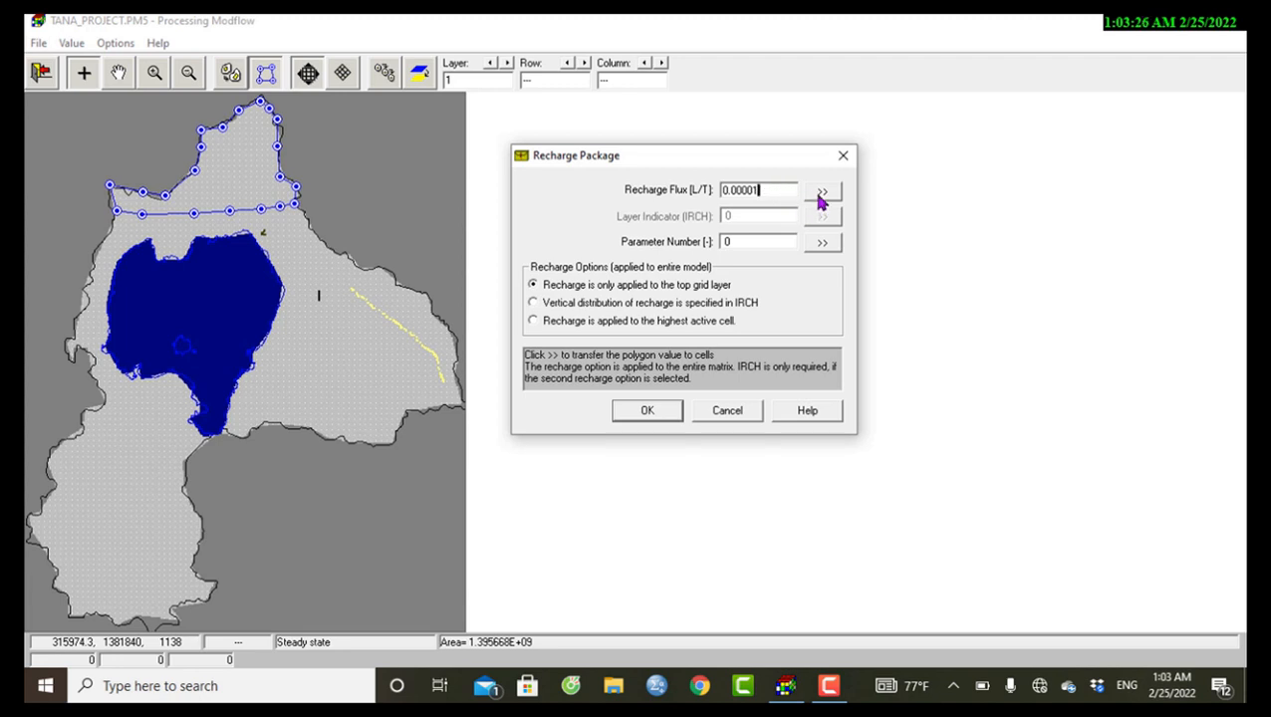
mouse_move(267, 179)
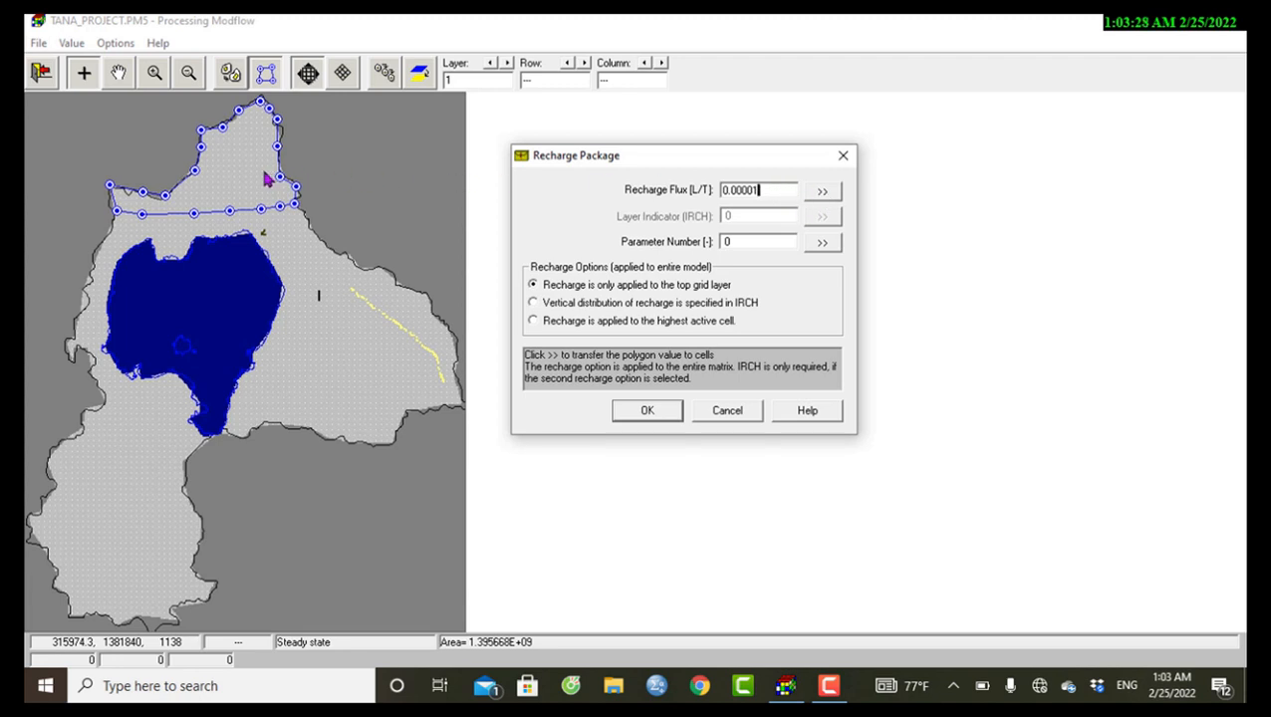
left_click(820, 191)
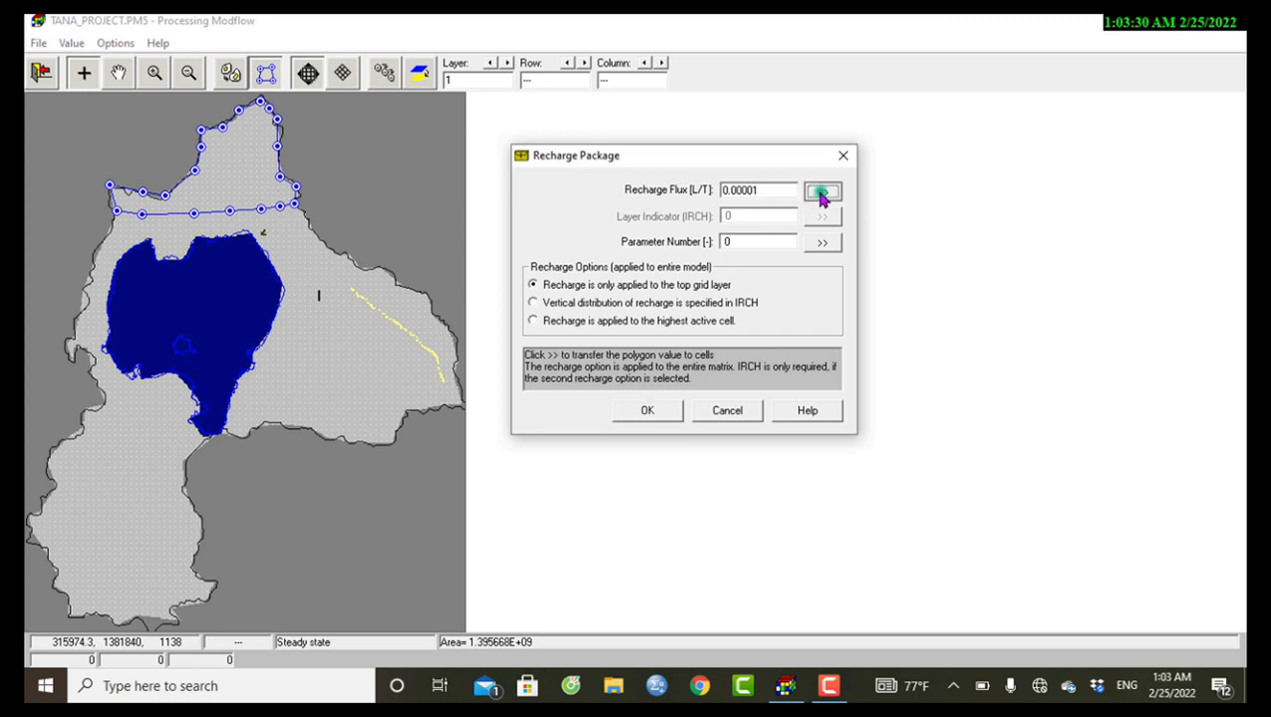
left_click(821, 191)
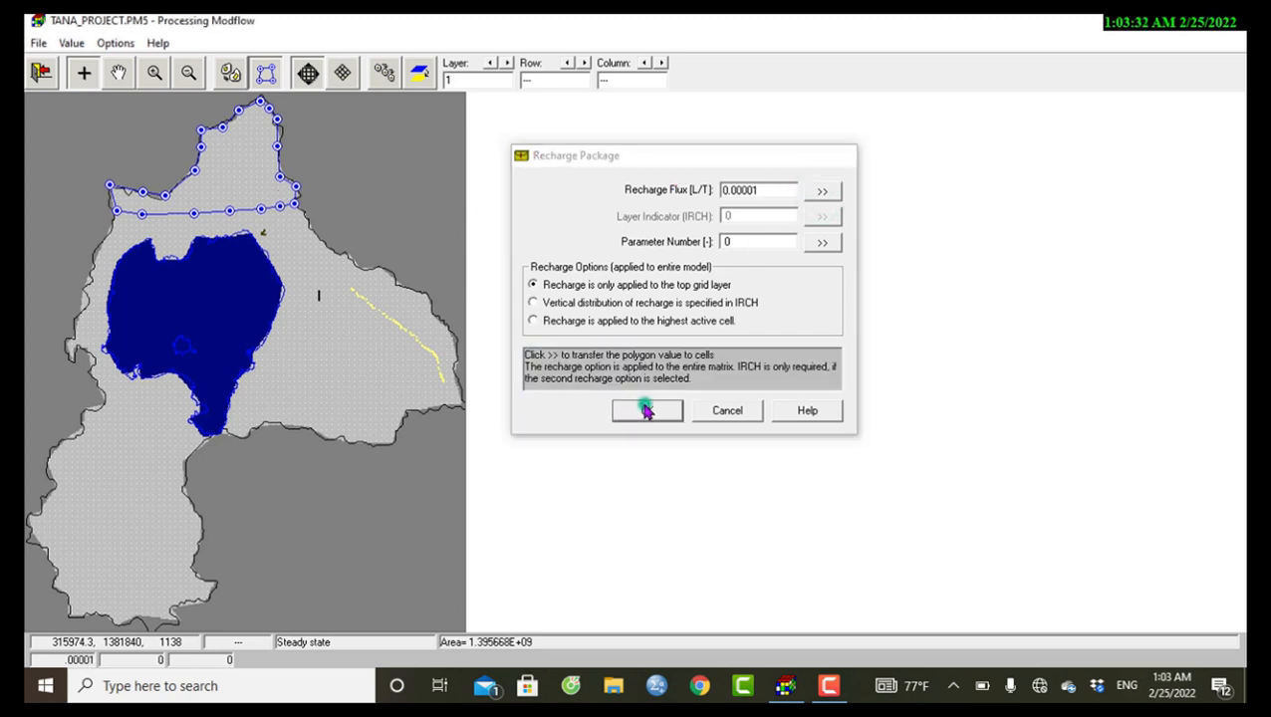
Confirm the northern zone and begin digitizing the second, northeastern polygon.
left_click(646, 411)
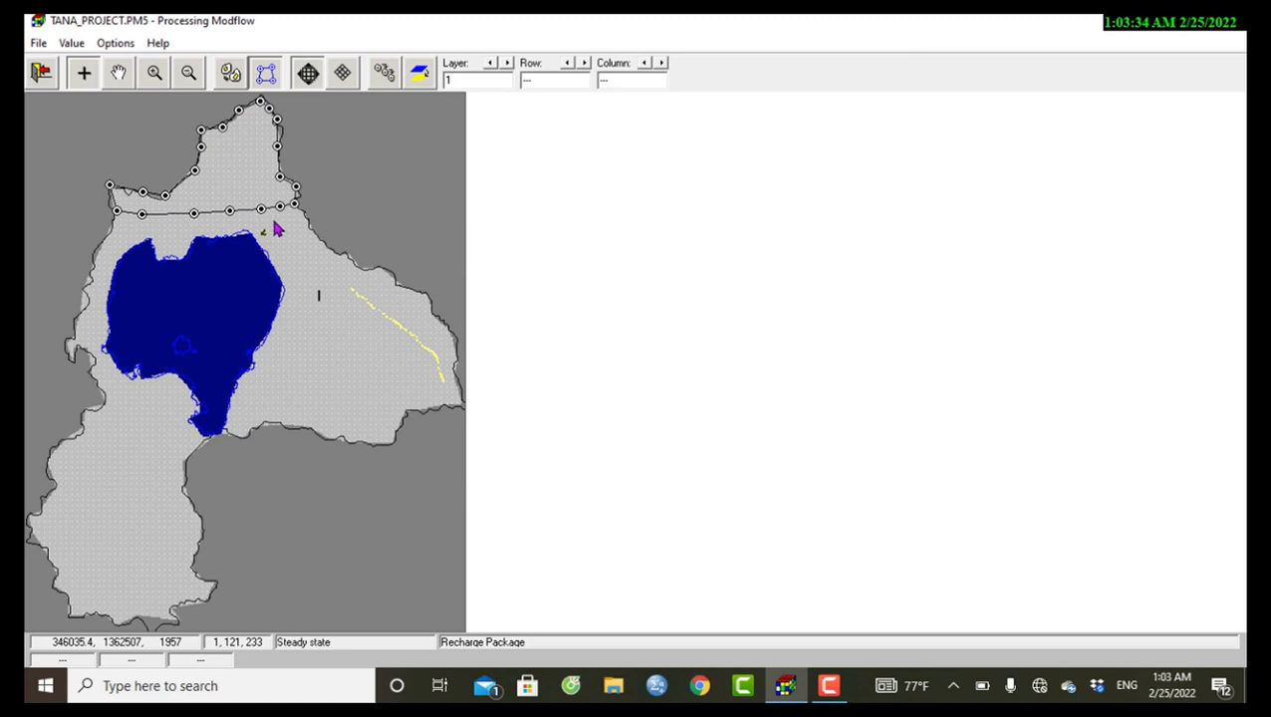
mouse_move(297, 227)
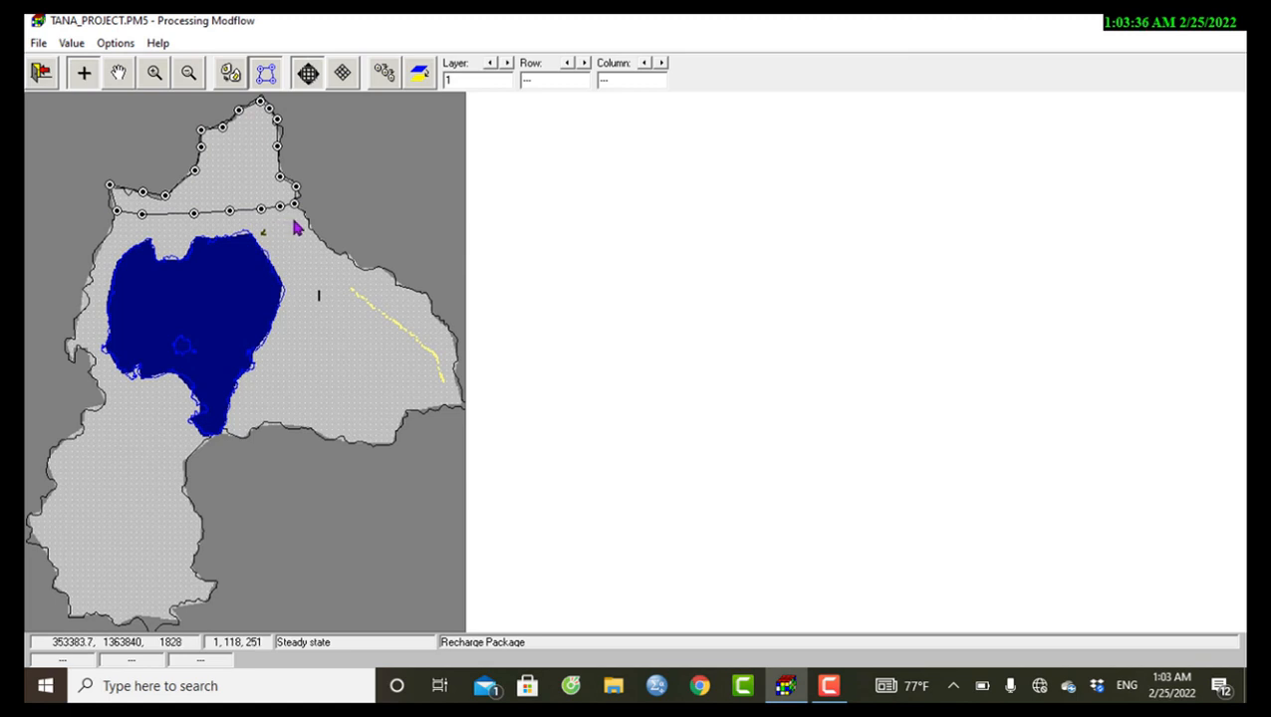
mouse_move(271, 251)
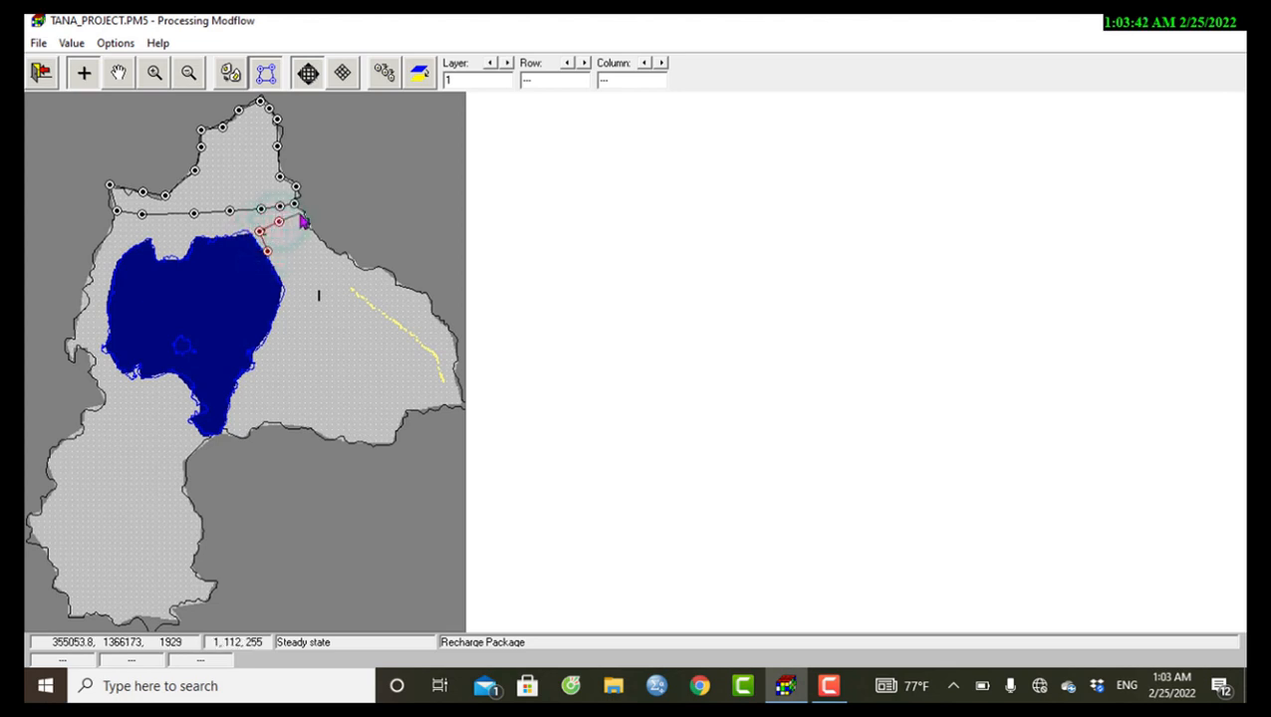
left_click(317, 239)
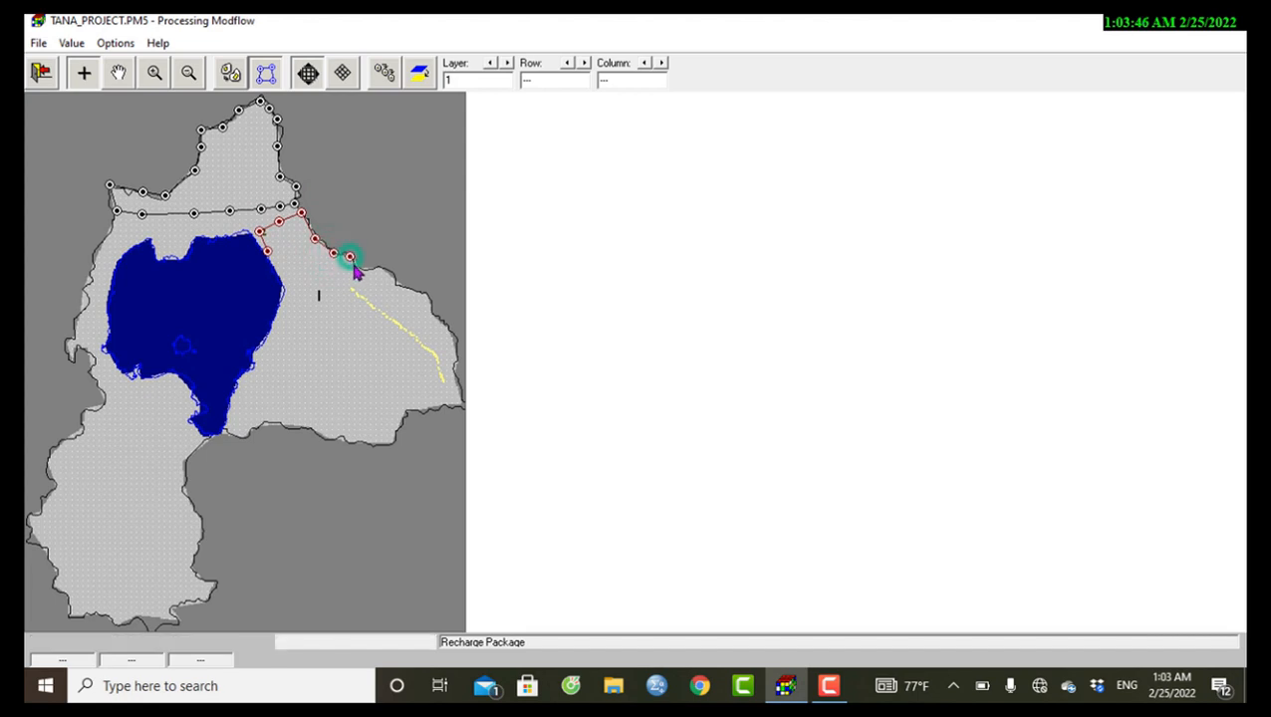
mouse_move(363, 269)
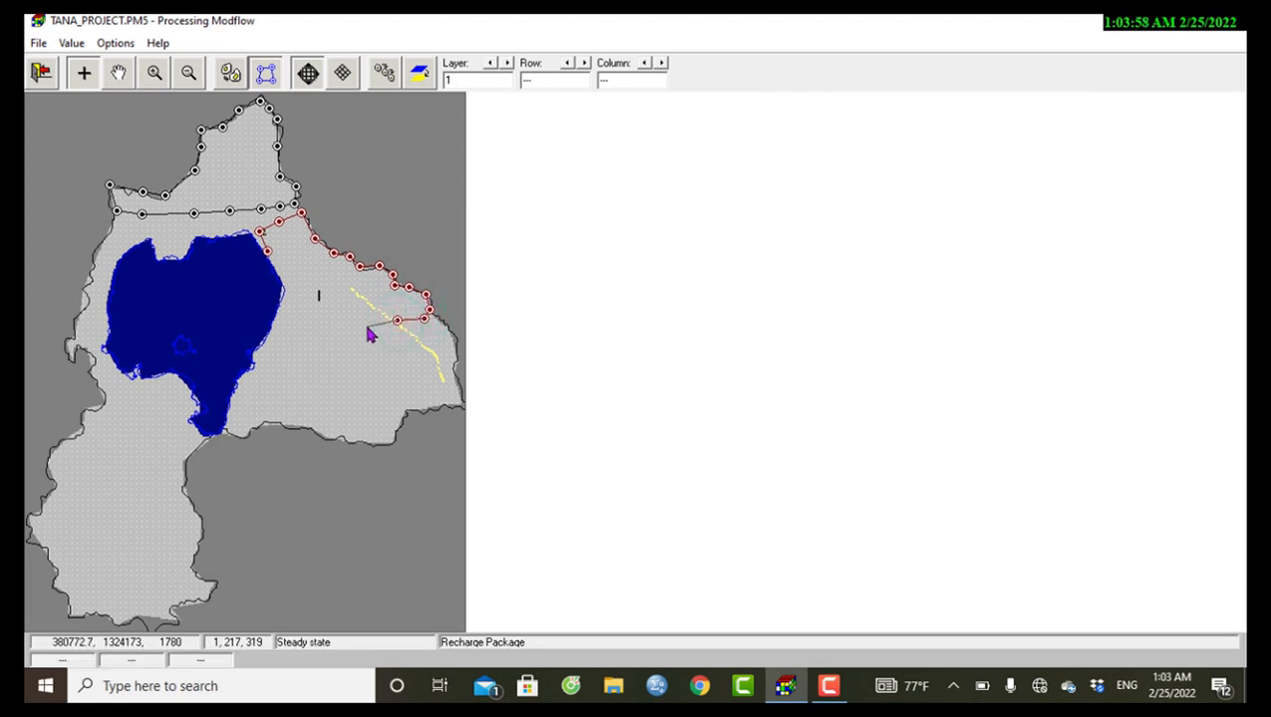
mouse_move(343, 289)
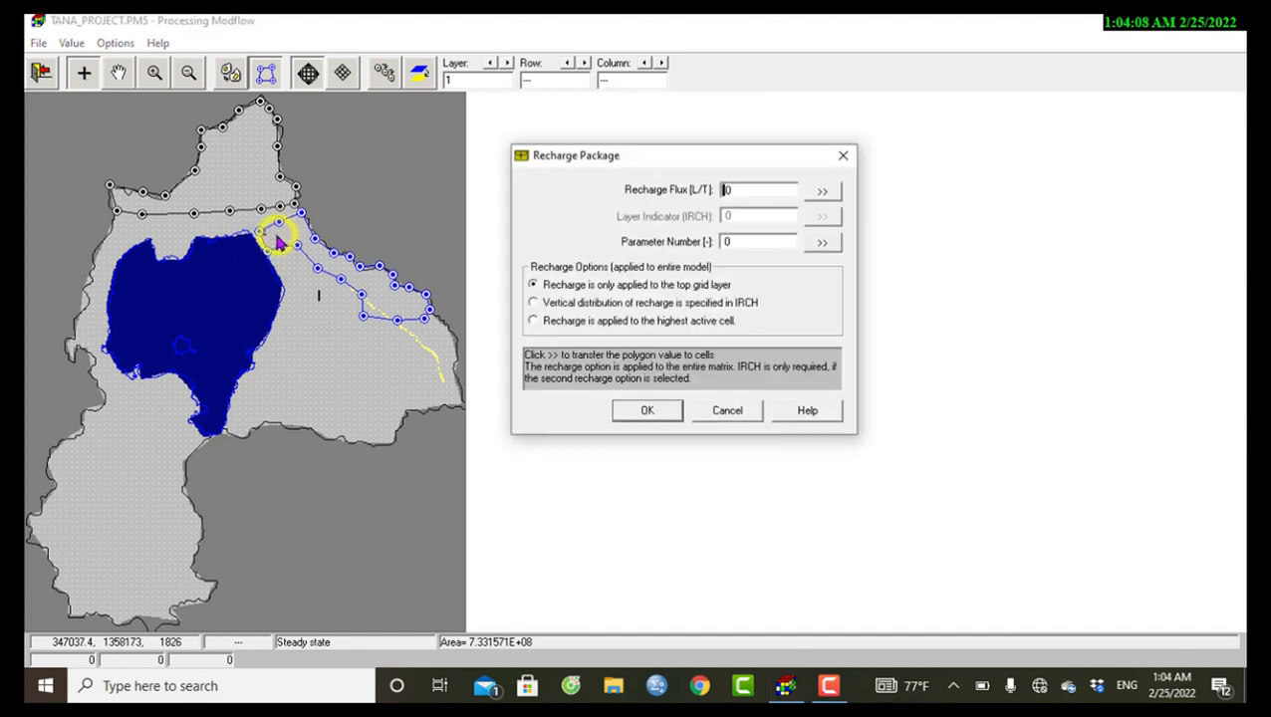
Assign recharge flux 0.000021 to the northeastern polygon, transfer and confirm it.
left_click(757, 189)
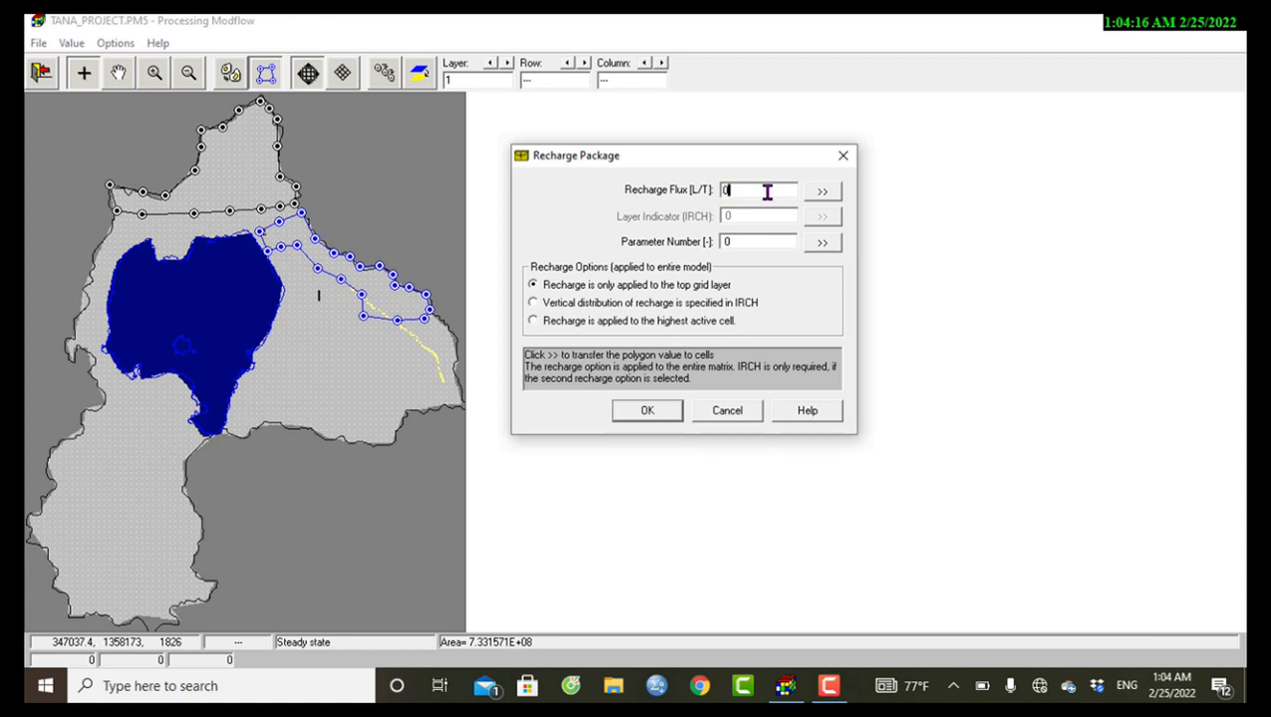
type(".000021")
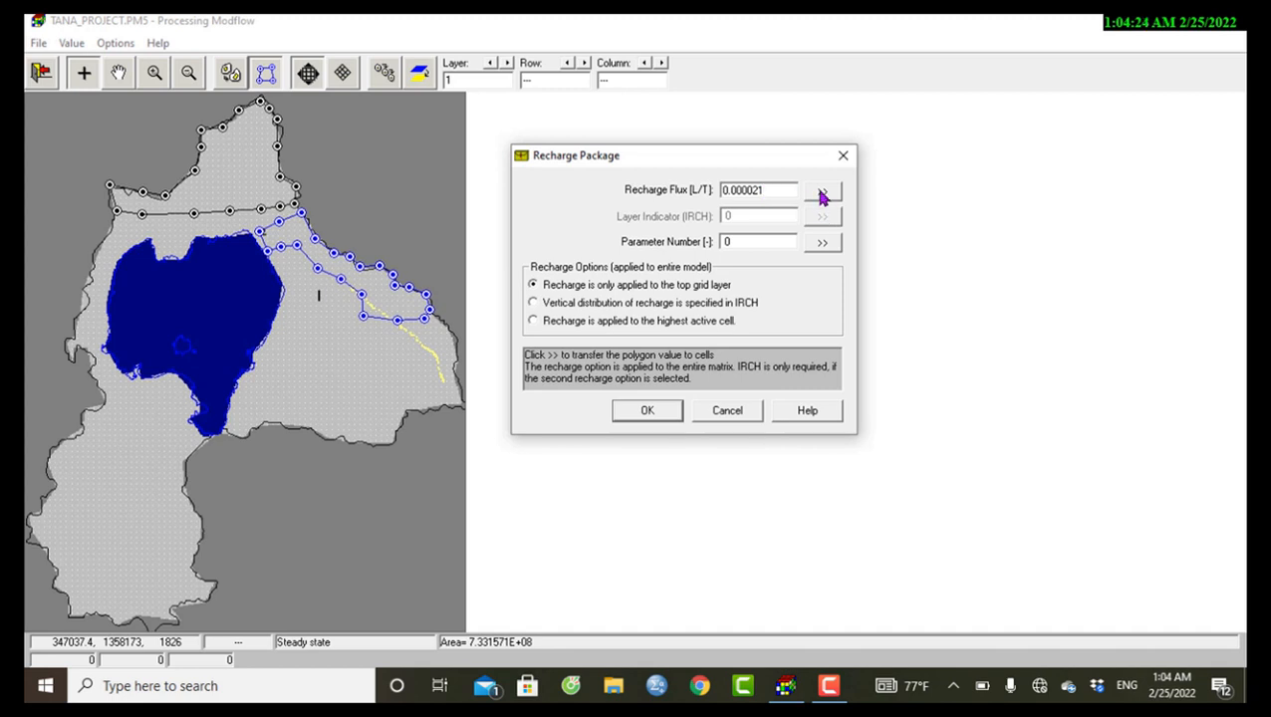
left_click(821, 189)
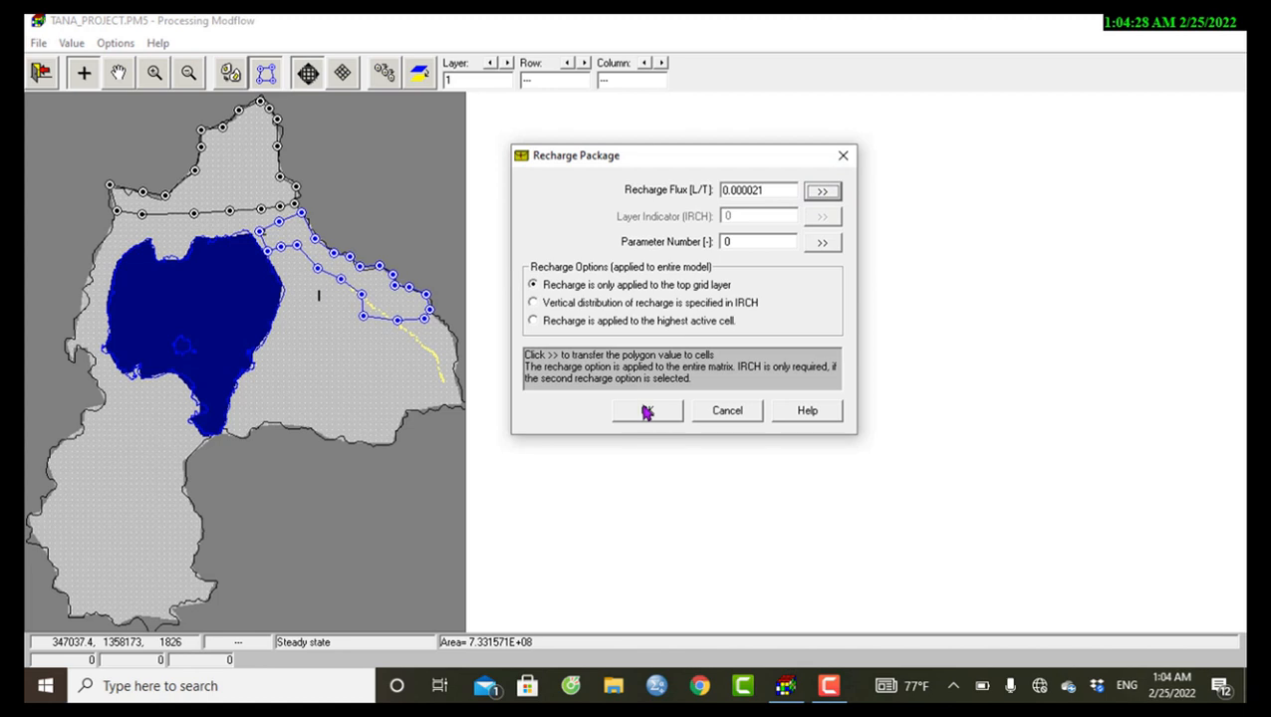
left_click(645, 410)
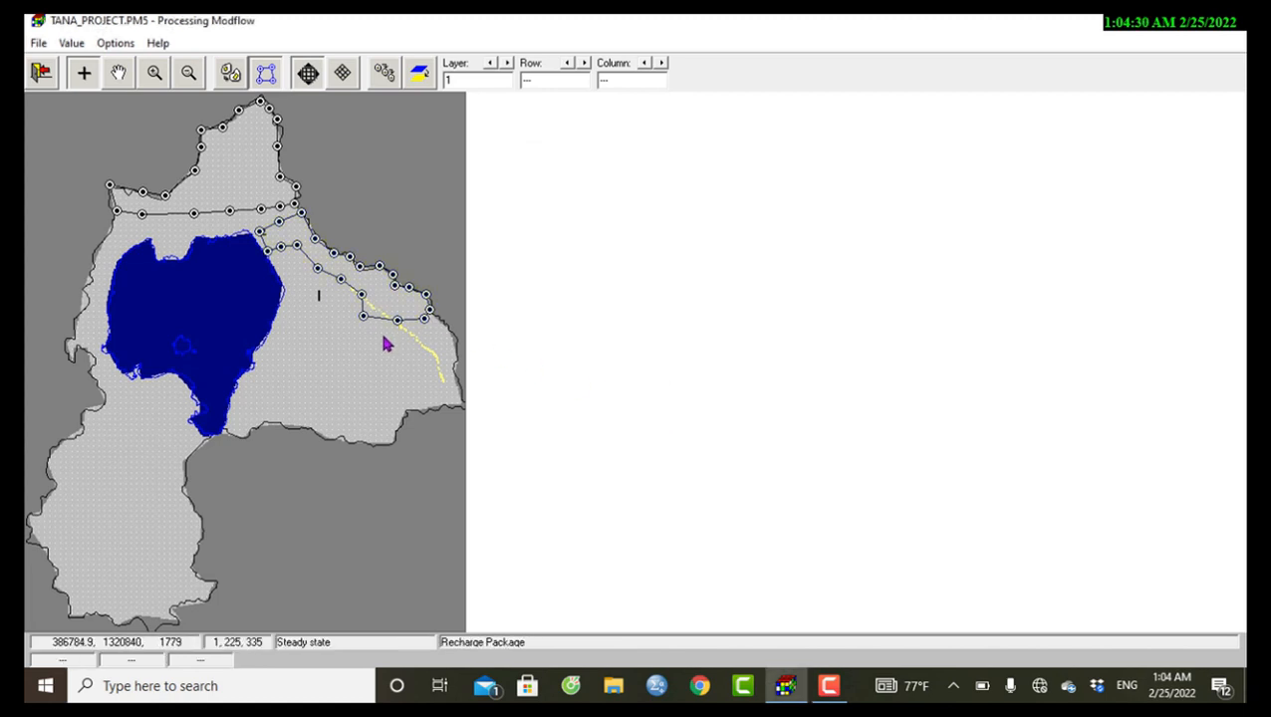
mouse_move(303, 315)
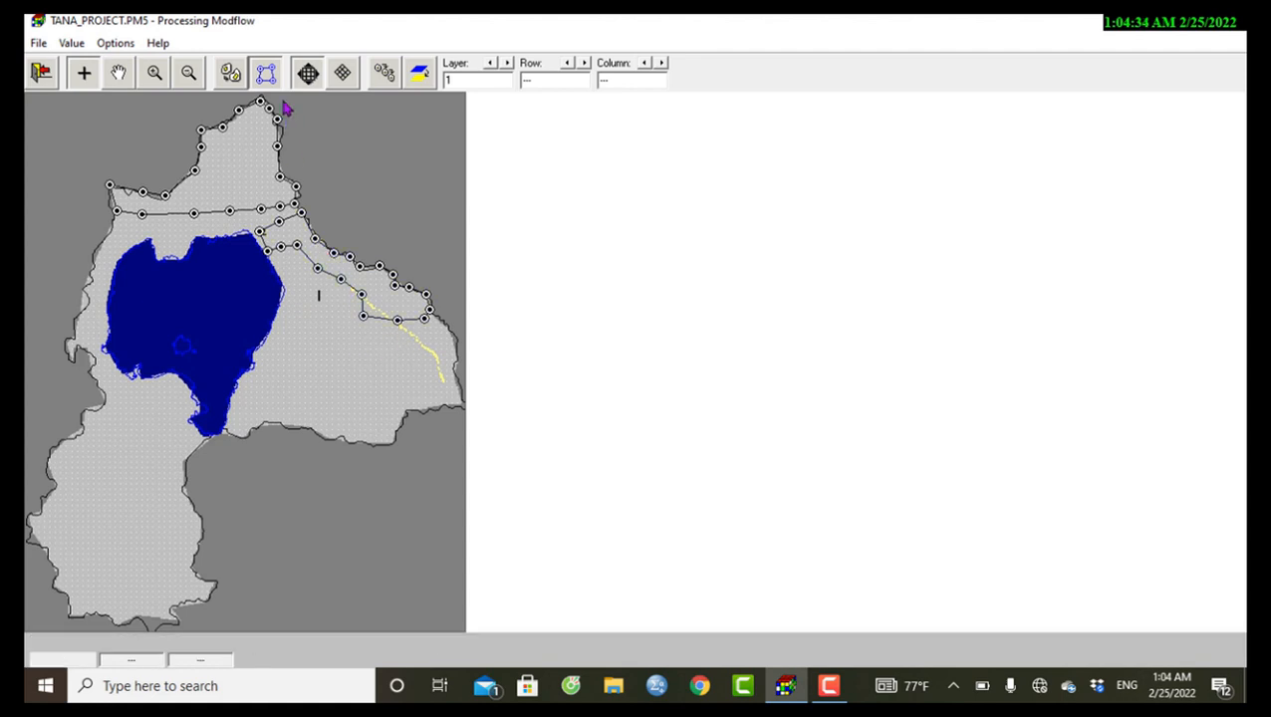
mouse_move(377, 337)
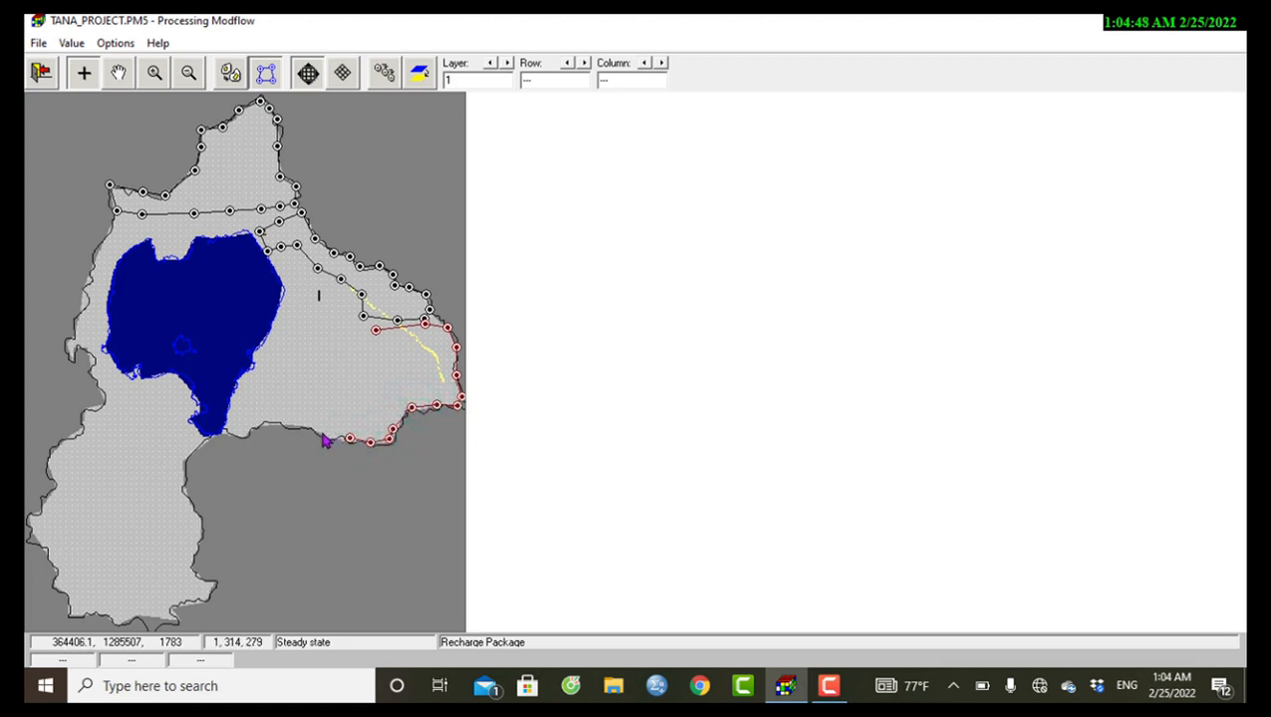
Finish outlining the eastern recharge zone polygon around the stream.
left_click(316, 406)
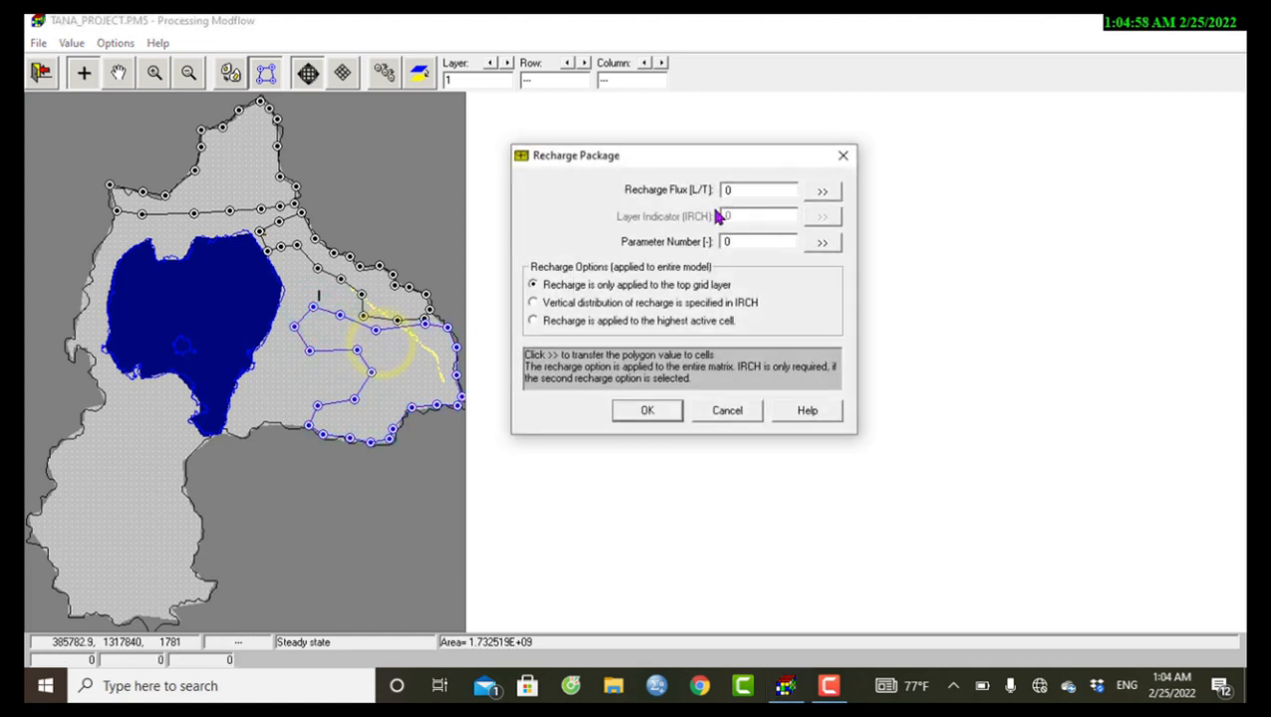
Assign recharge flux 0.0005 to the eastern zone polygon and confirm it.
left_click(759, 189)
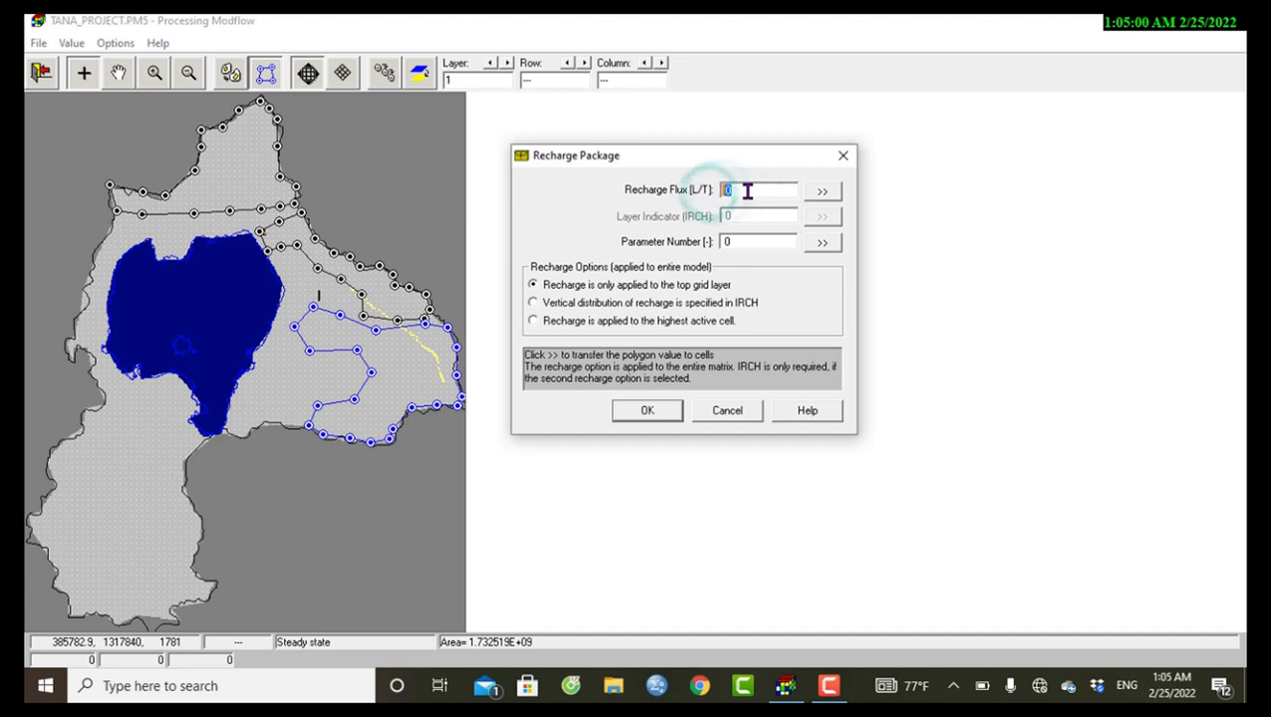
type("0.00")
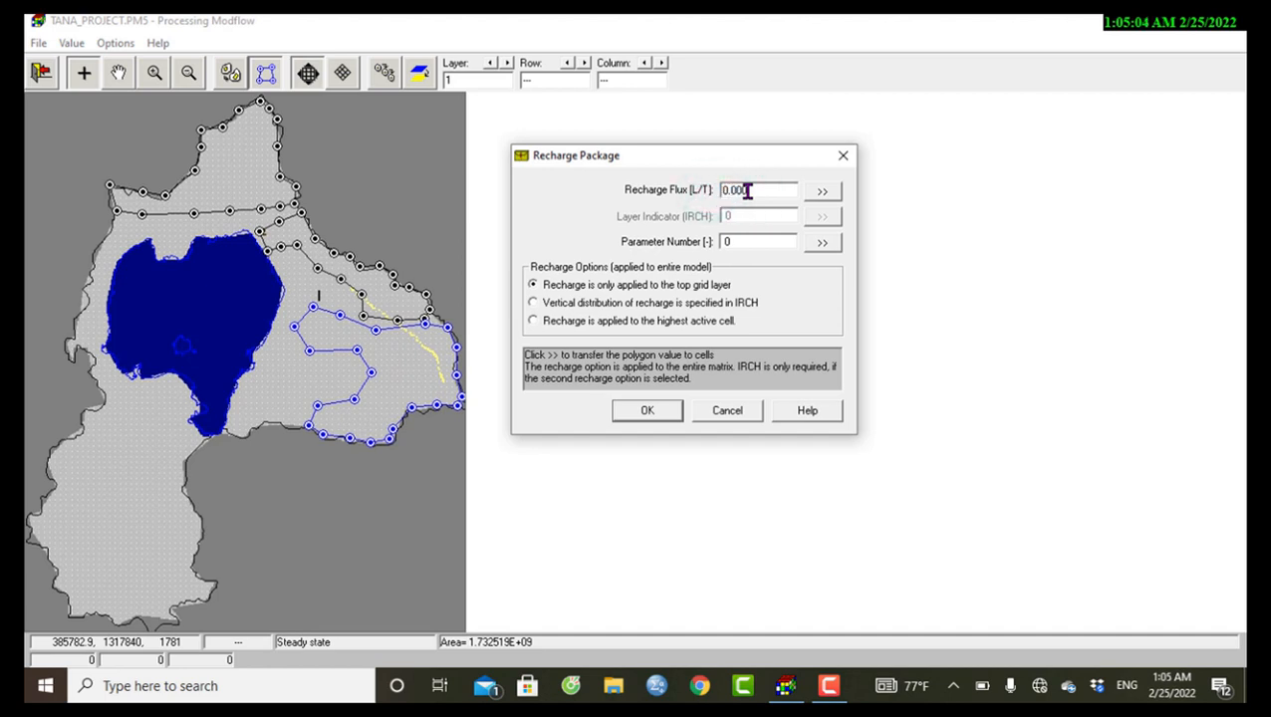
type("0.0005")
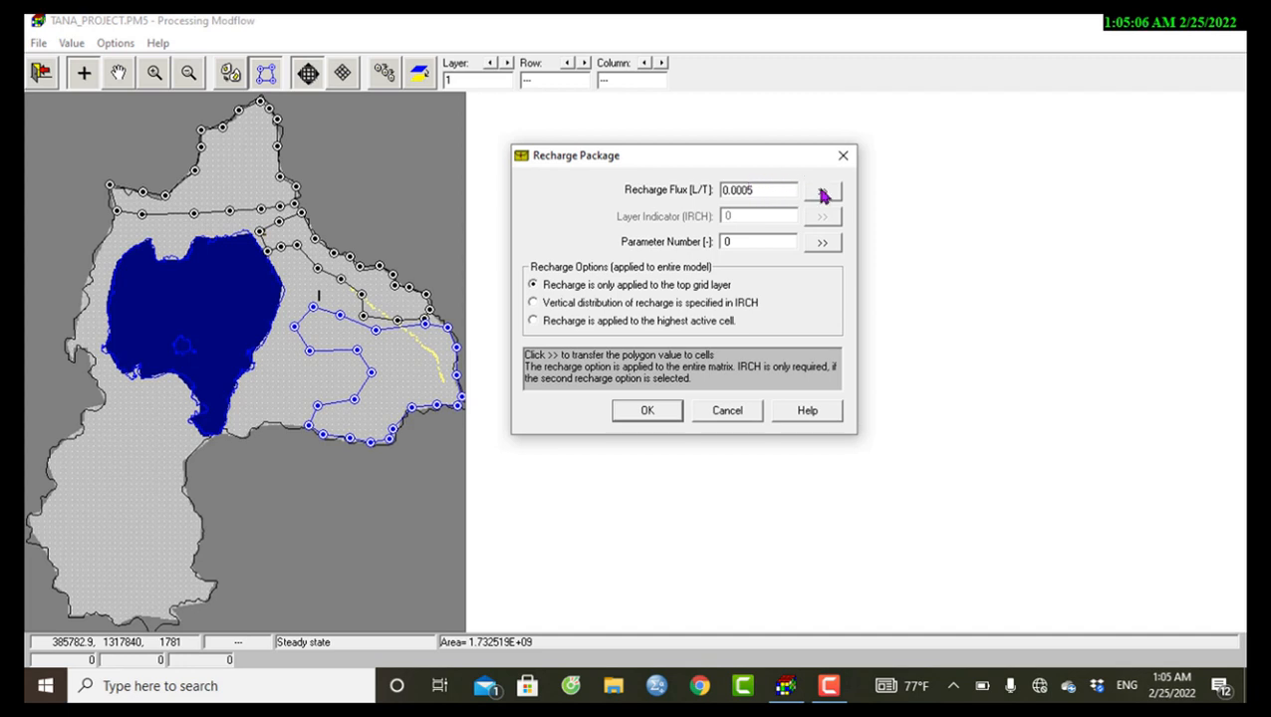
mouse_move(648, 410)
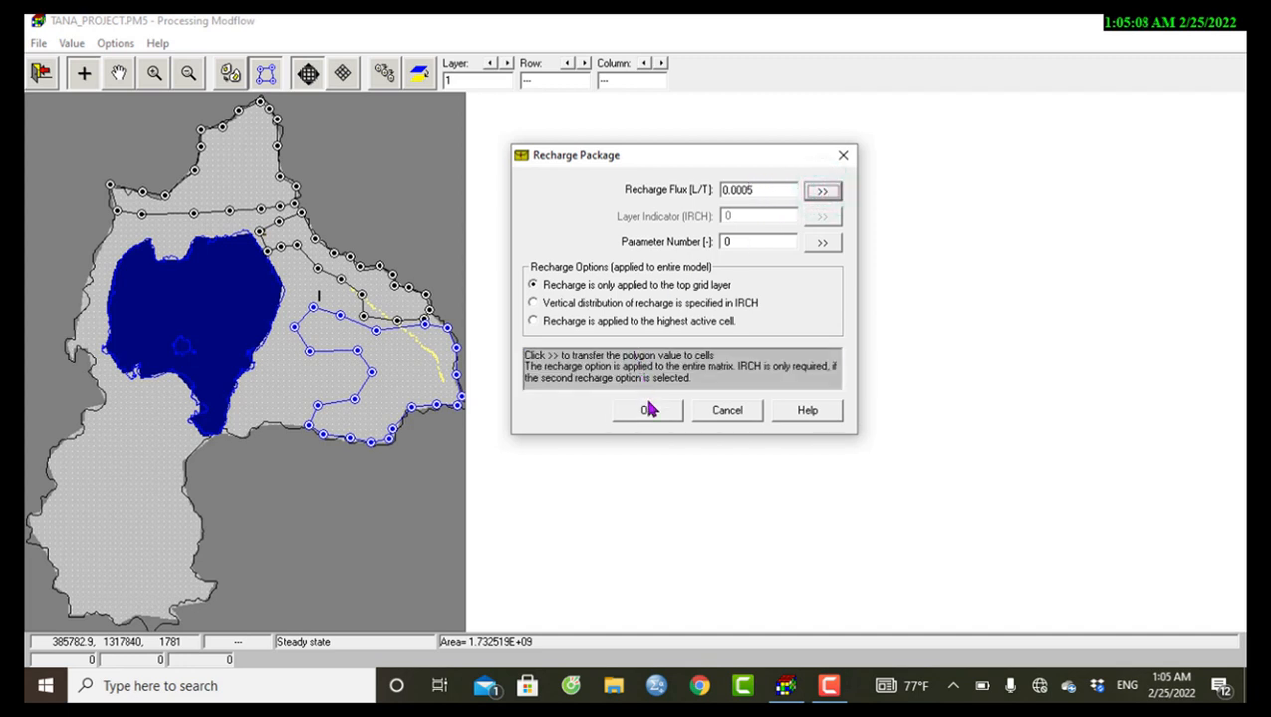
left_click(648, 410)
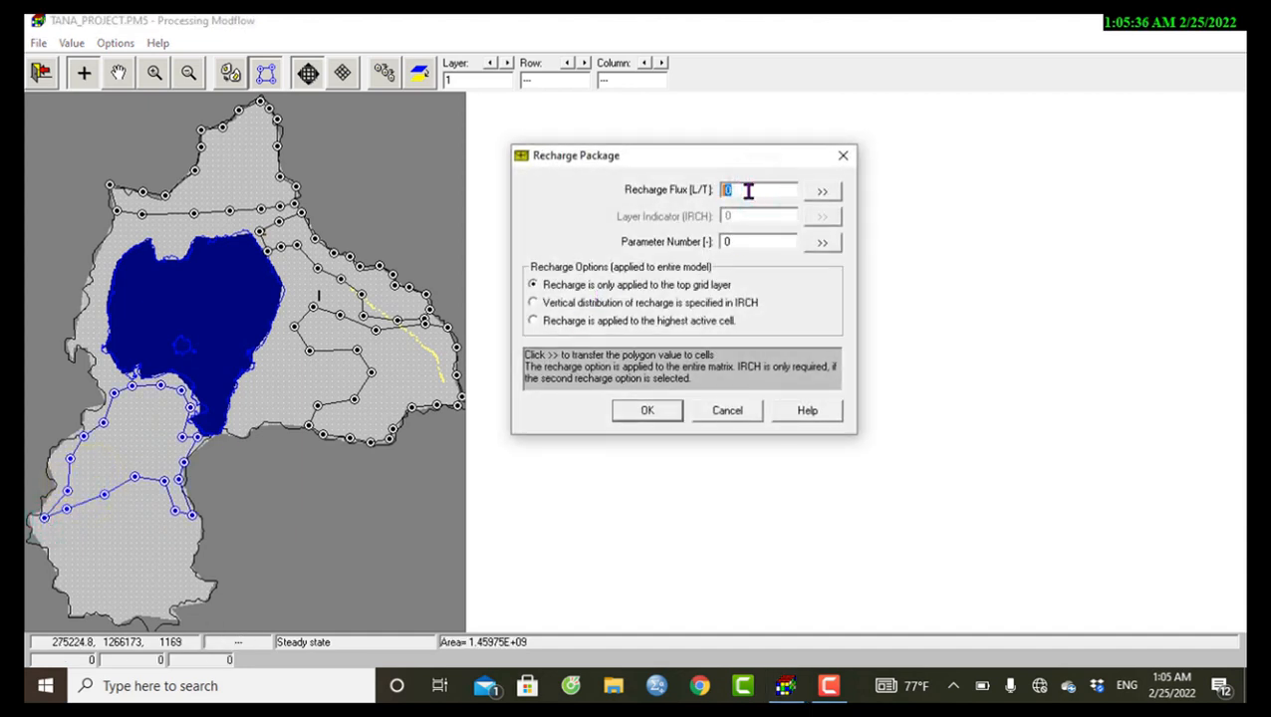
Assign a recharge flux of 0.0007 to the south-western polygon zone.
type("0.0007")
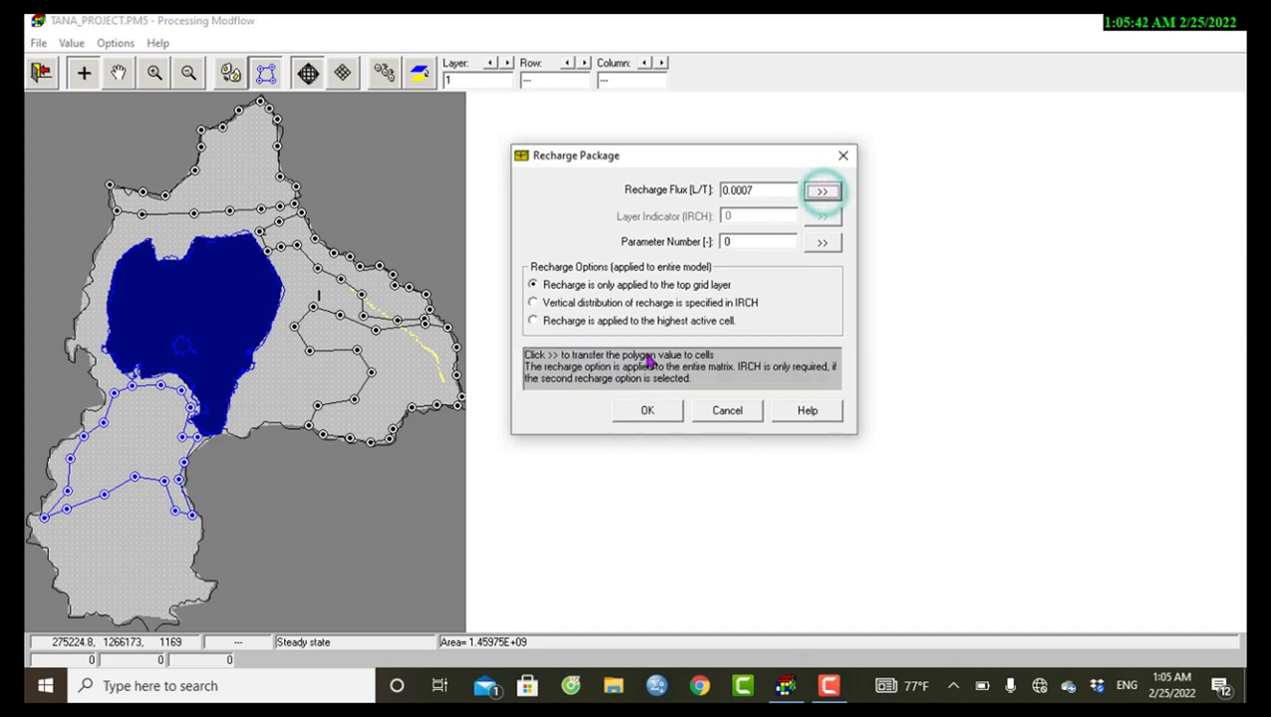
left_click(646, 410)
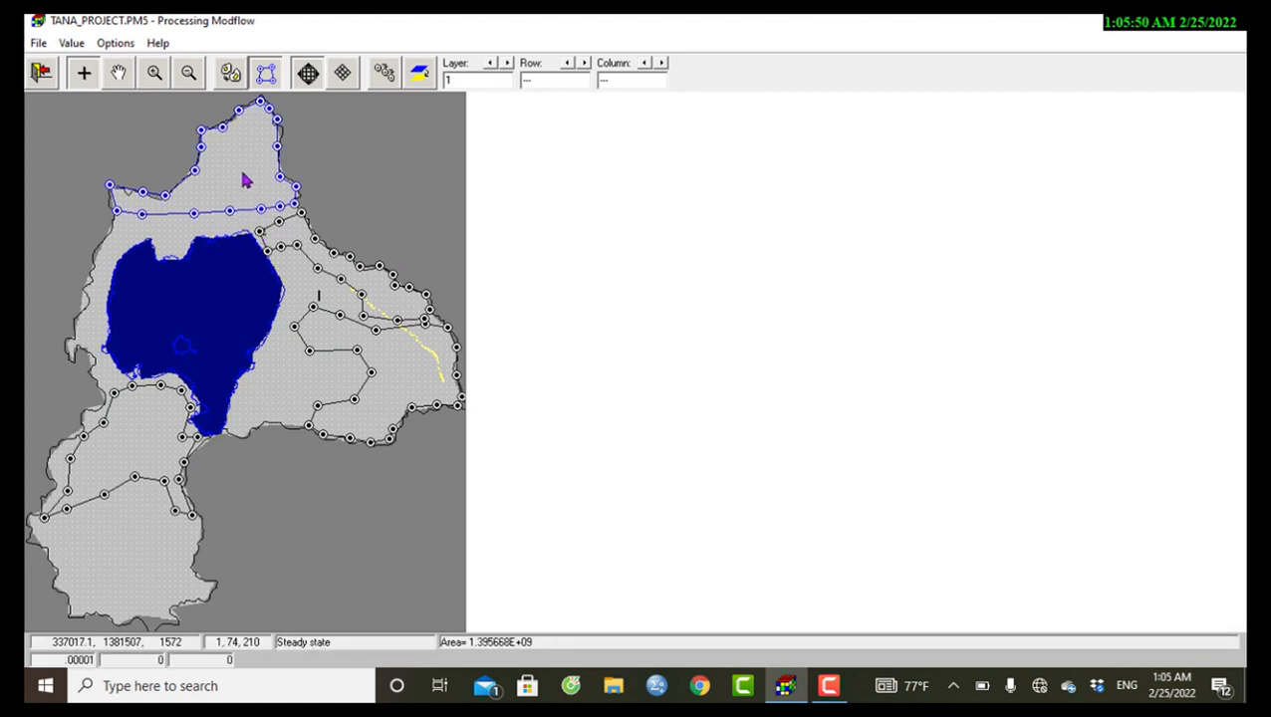
left_click(339, 331)
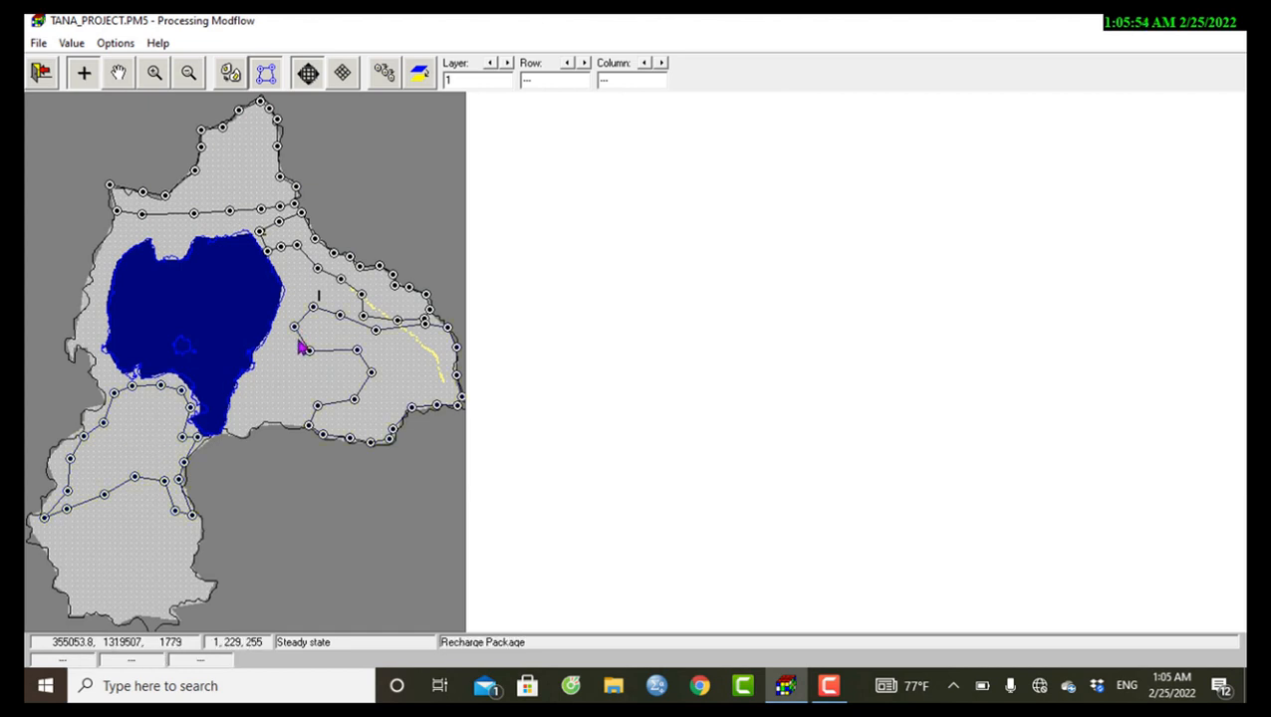
mouse_move(317, 238)
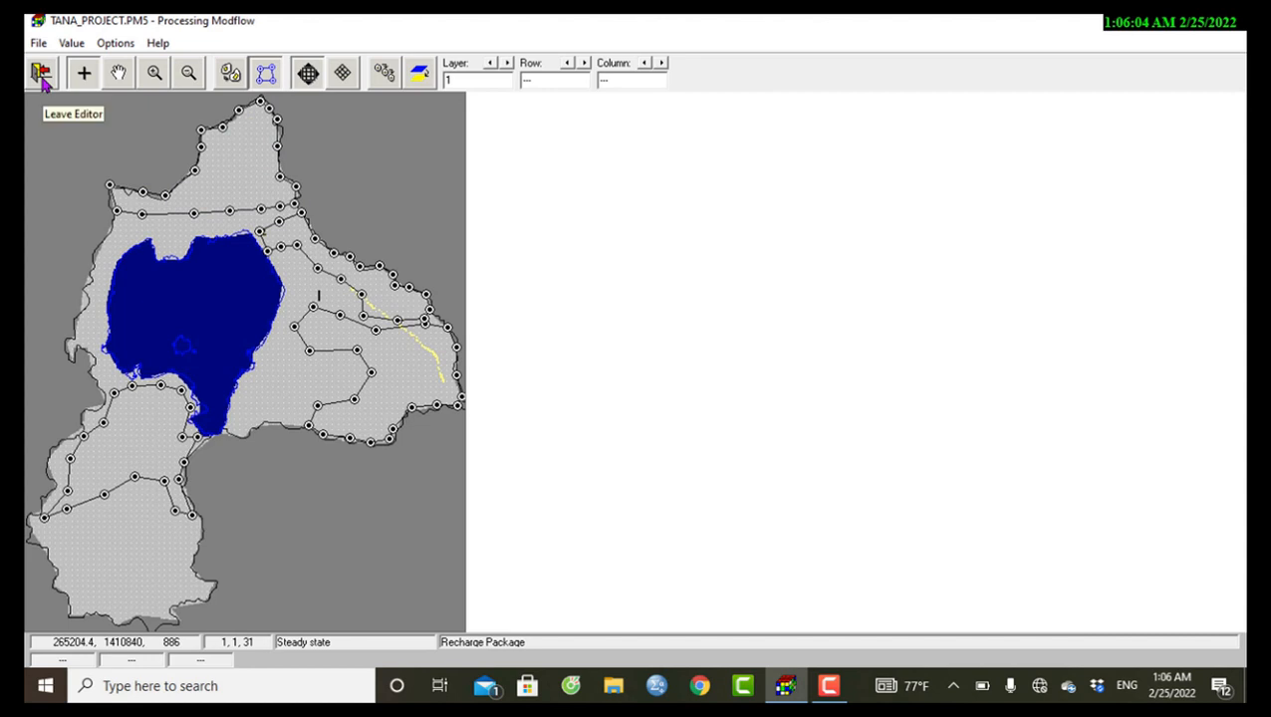
mouse_move(343, 163)
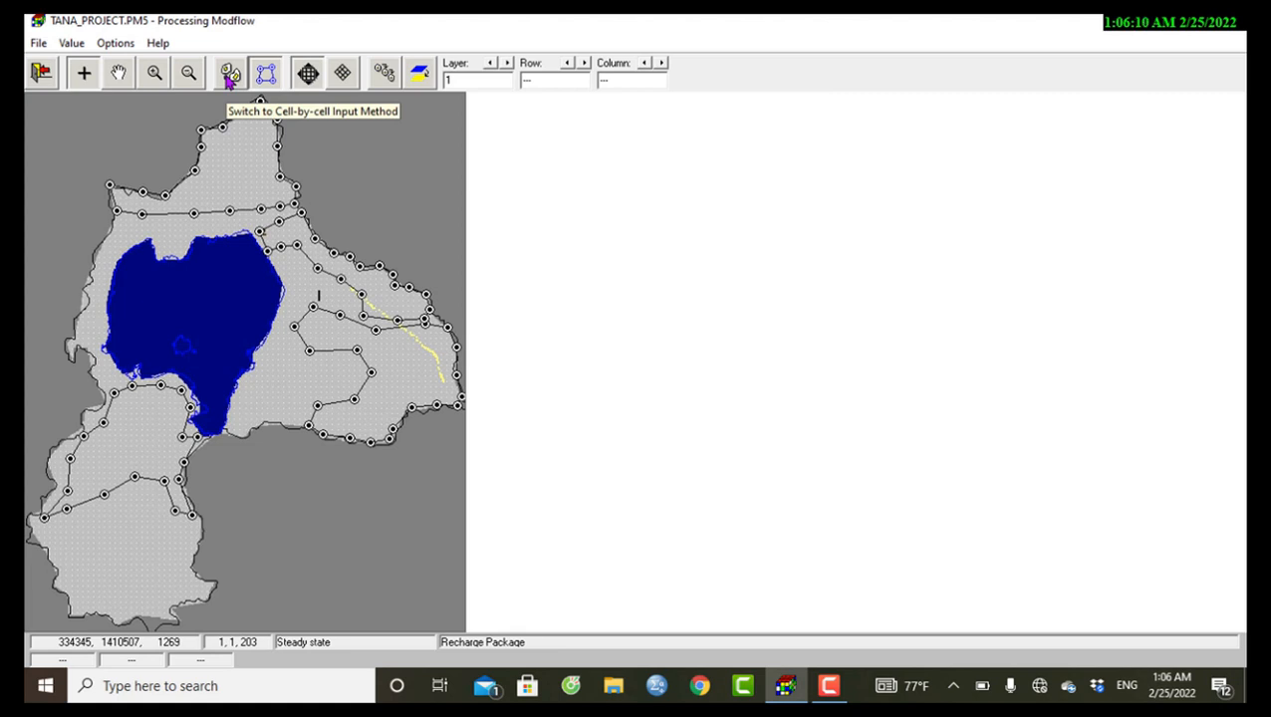
Switch recharge to cell-by-cell display, check a south-western cell's value, and reach the File menu.
left_click(231, 72)
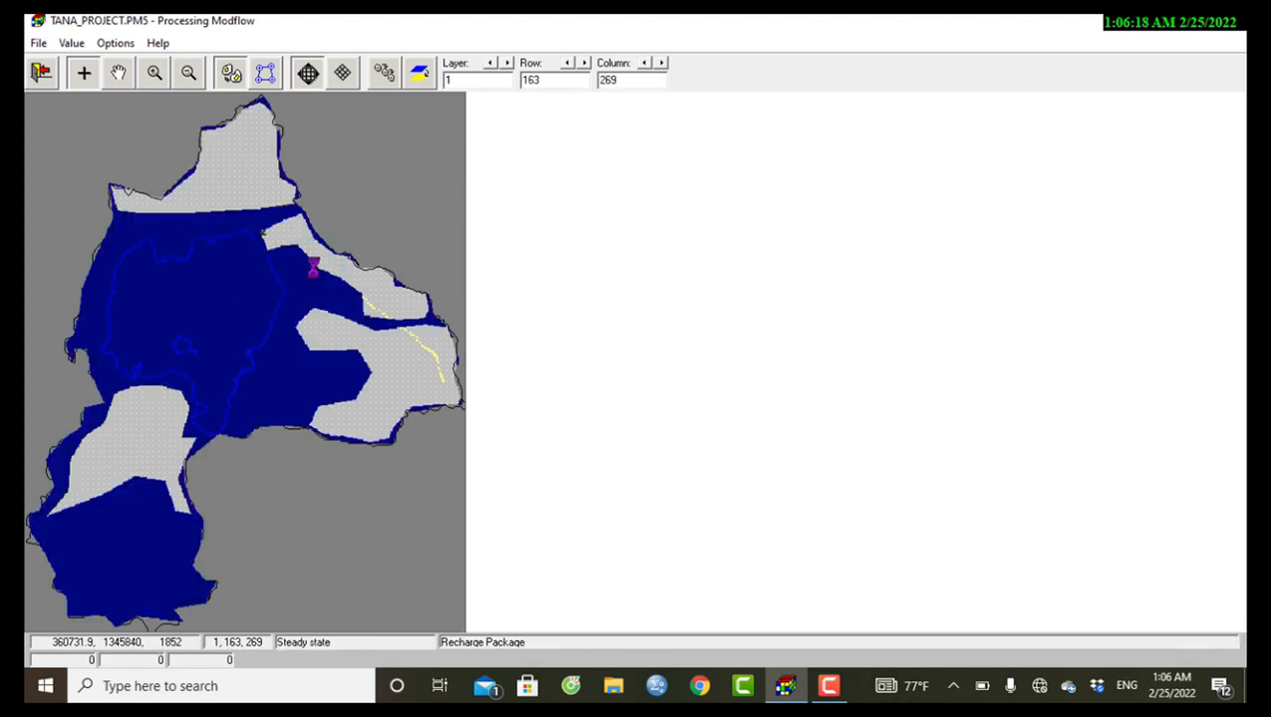
mouse_move(189, 445)
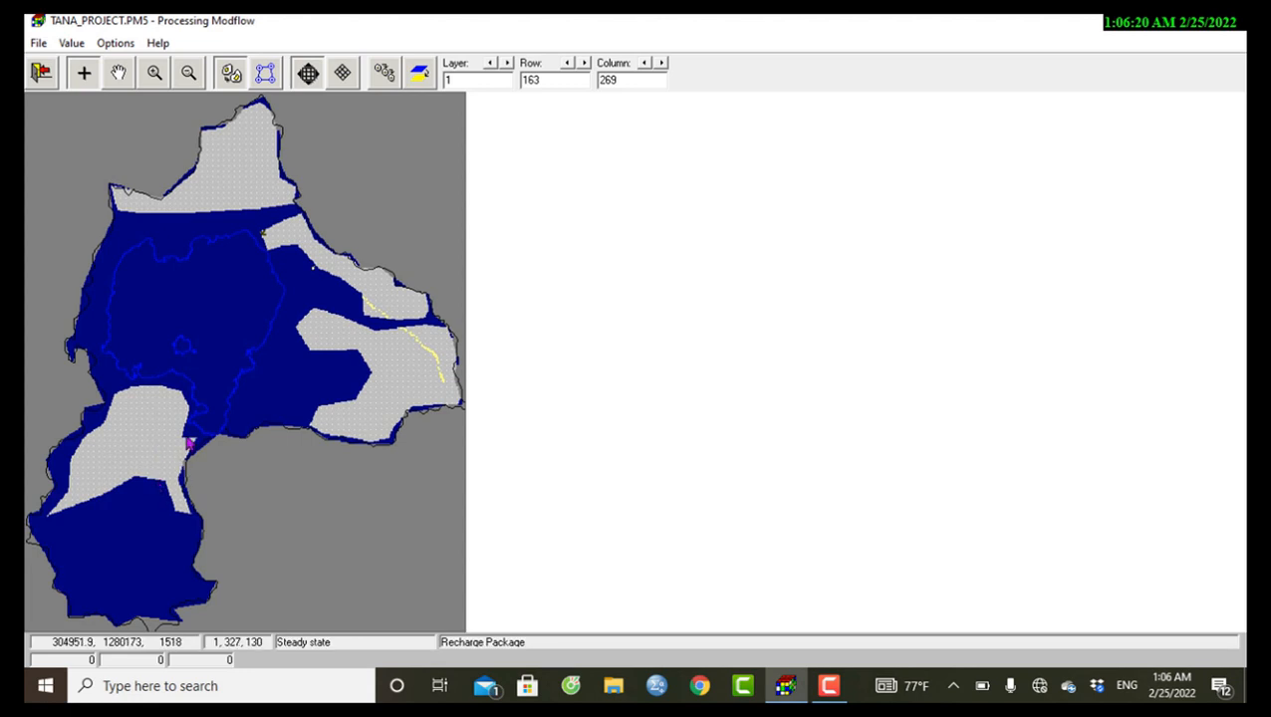
left_click(251, 168)
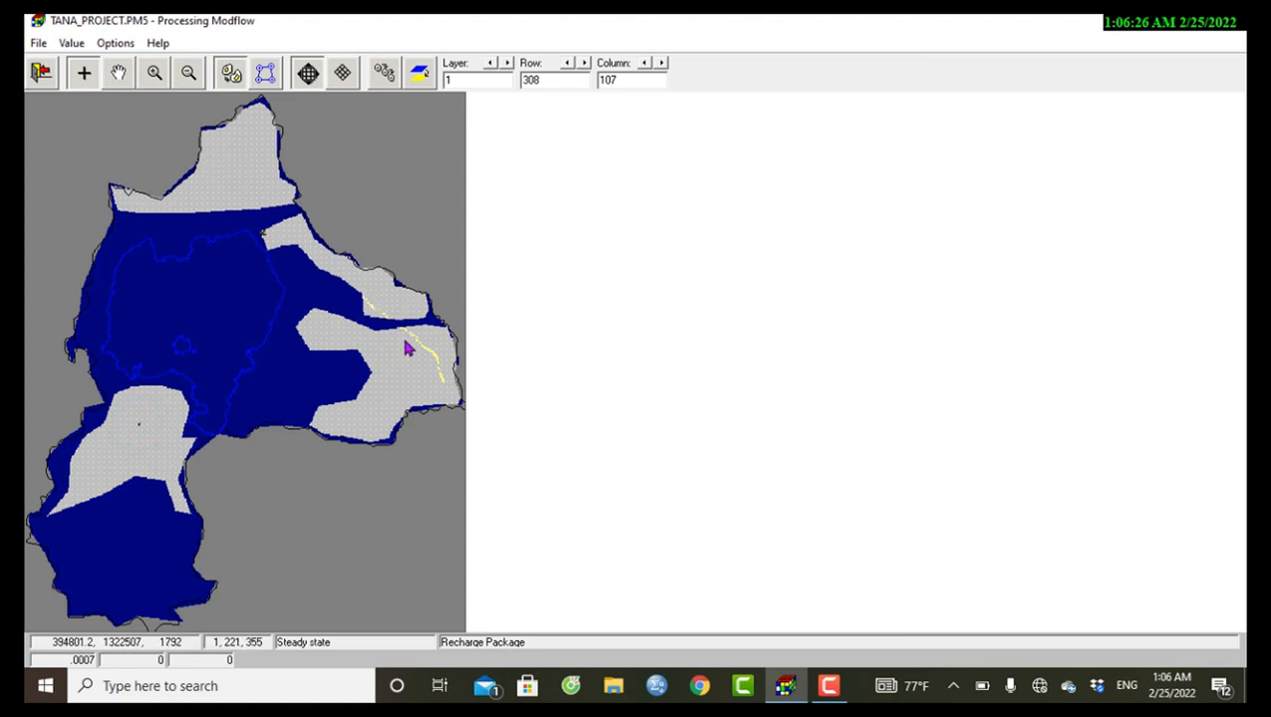
mouse_move(375, 361)
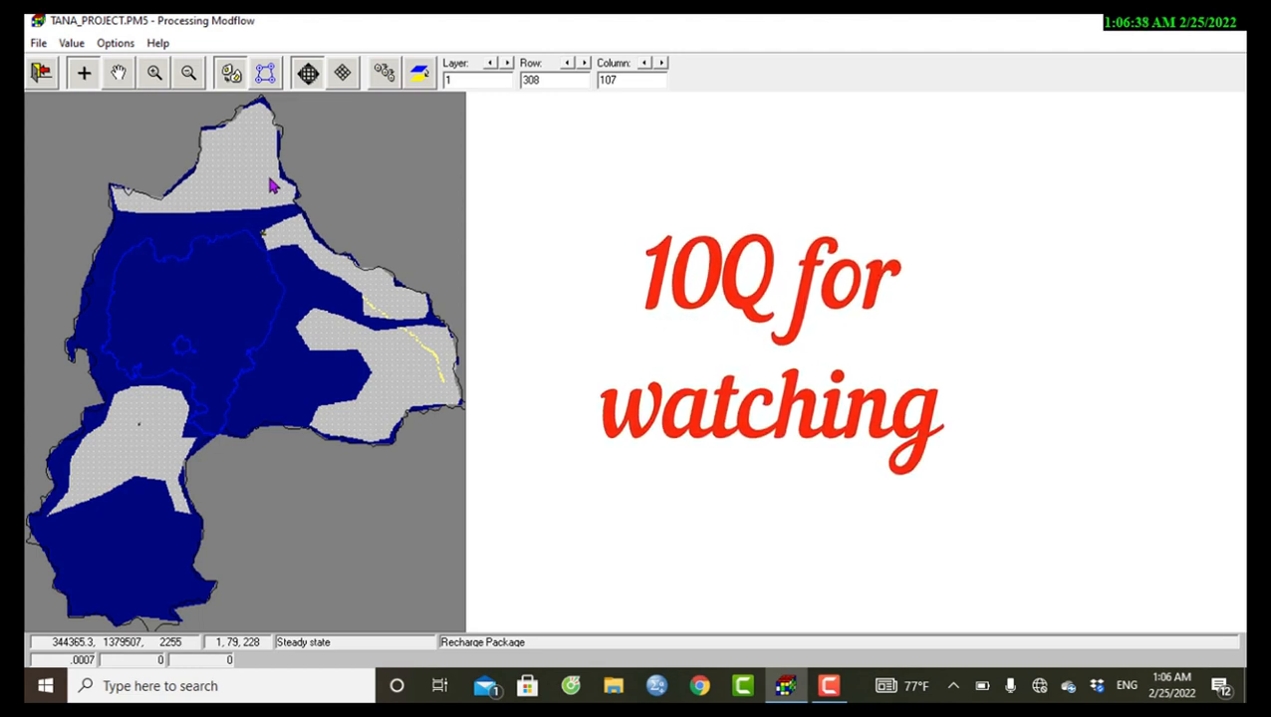
left_click(38, 44)
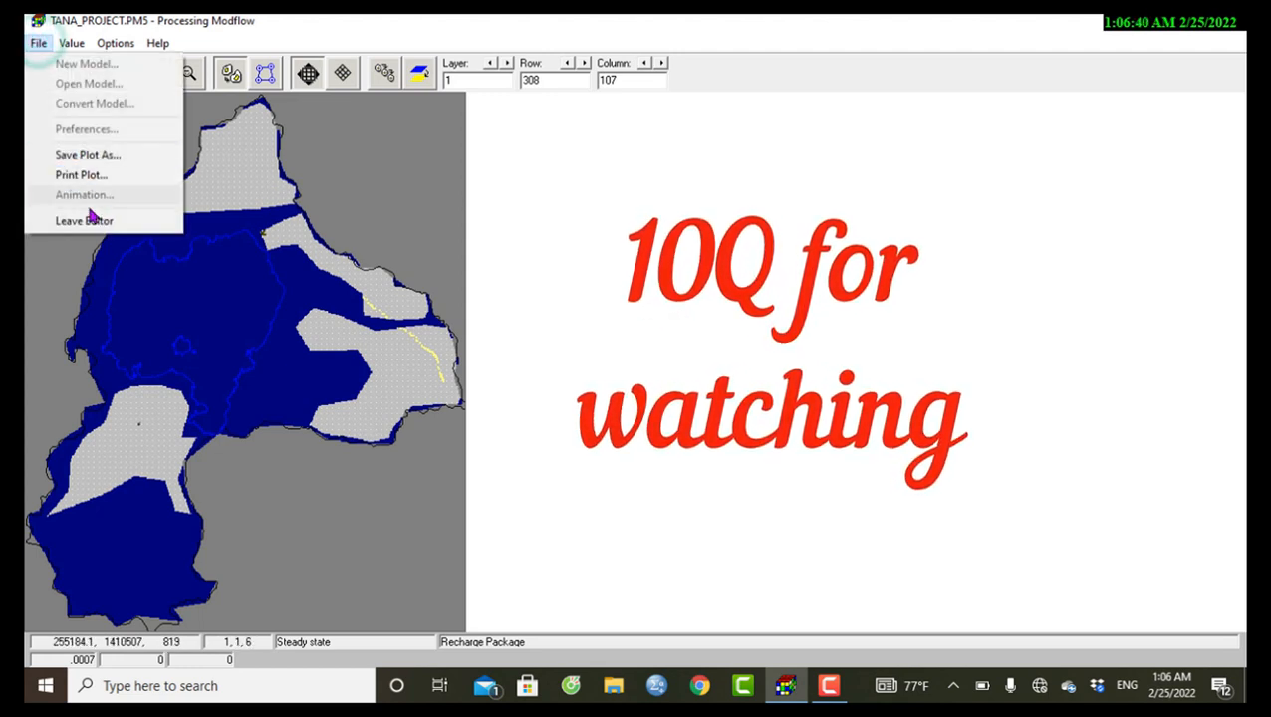